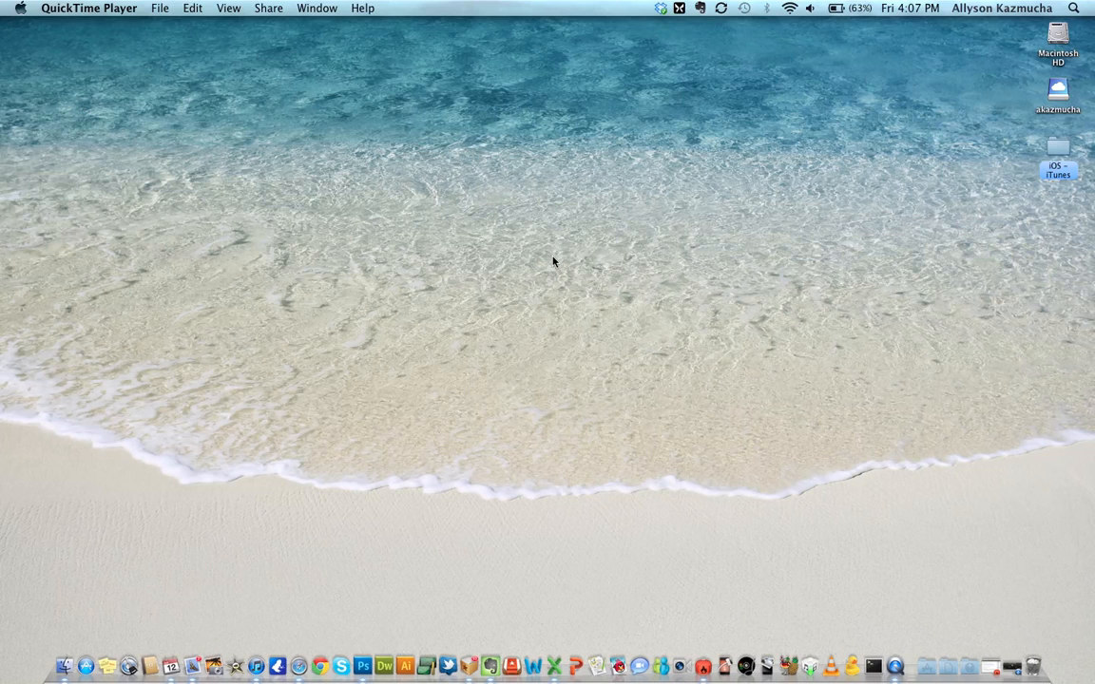
pyautogui.moveTo(714, 494)
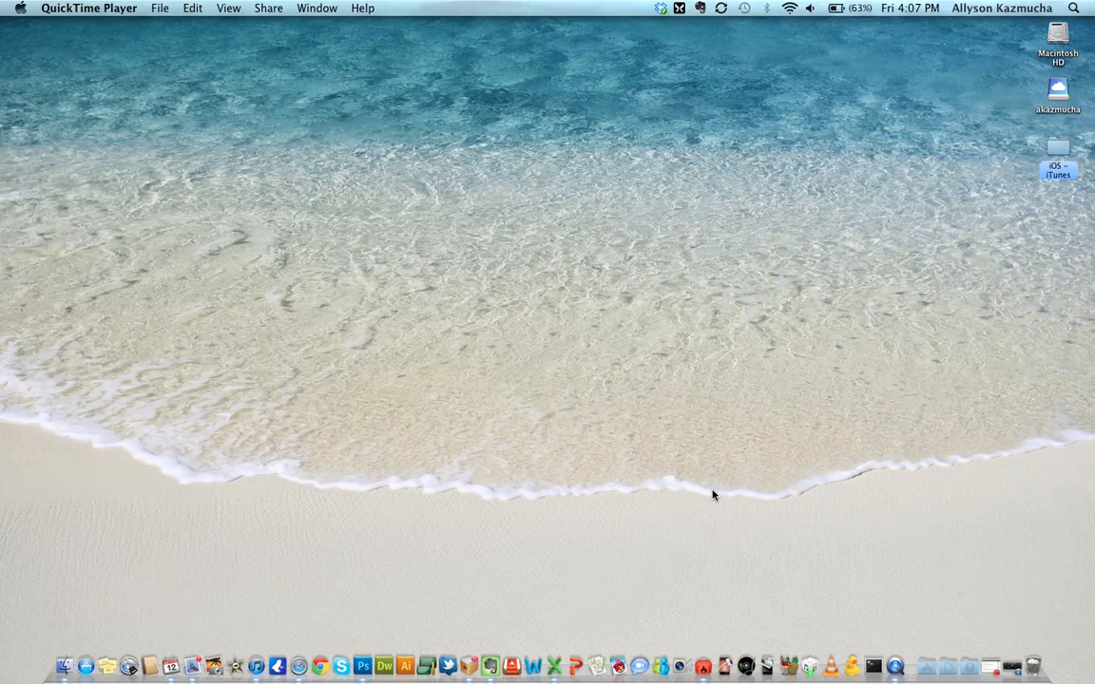
pyautogui.moveTo(927, 530)
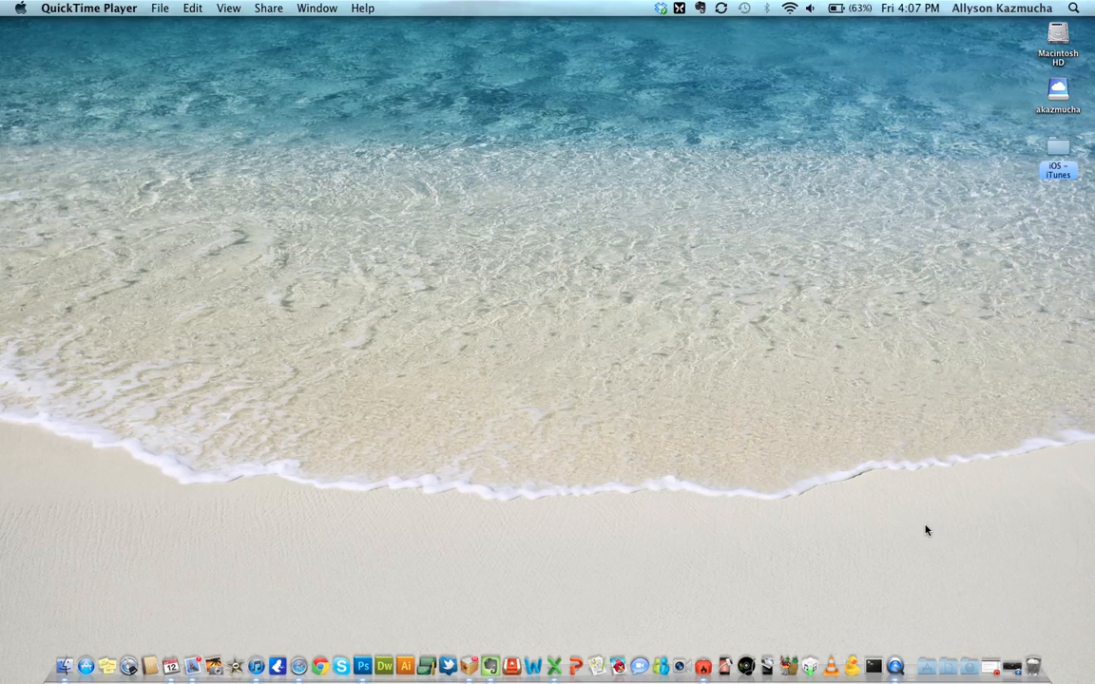
pyautogui.moveTo(856, 535)
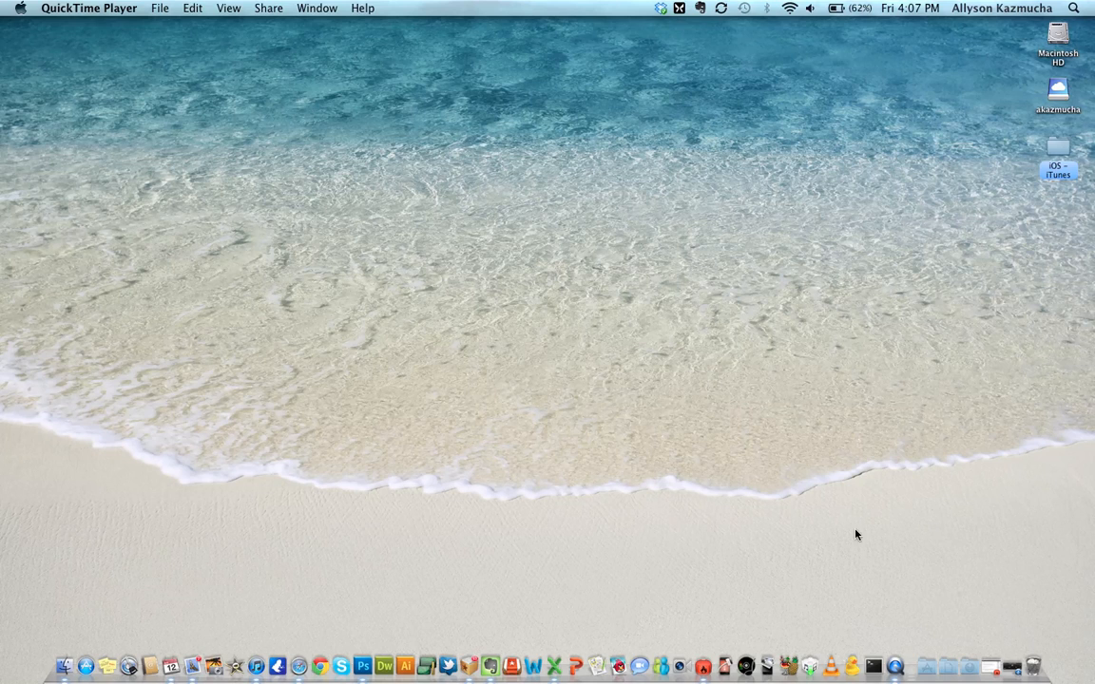
pyautogui.moveTo(963, 578)
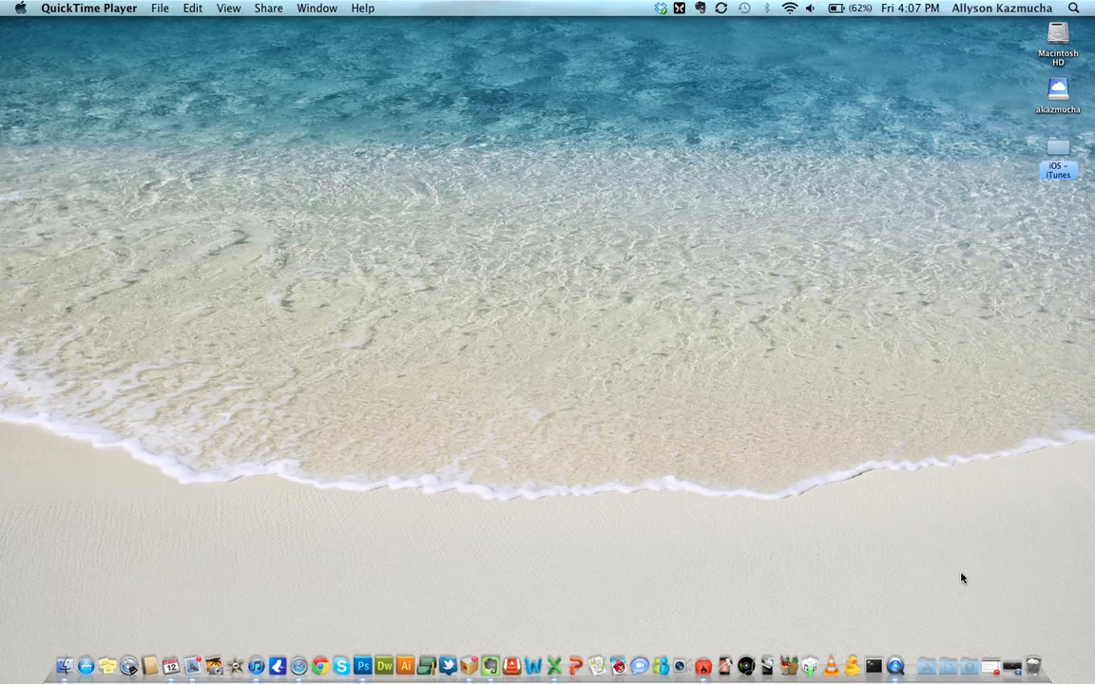
pyautogui.moveTo(422, 438)
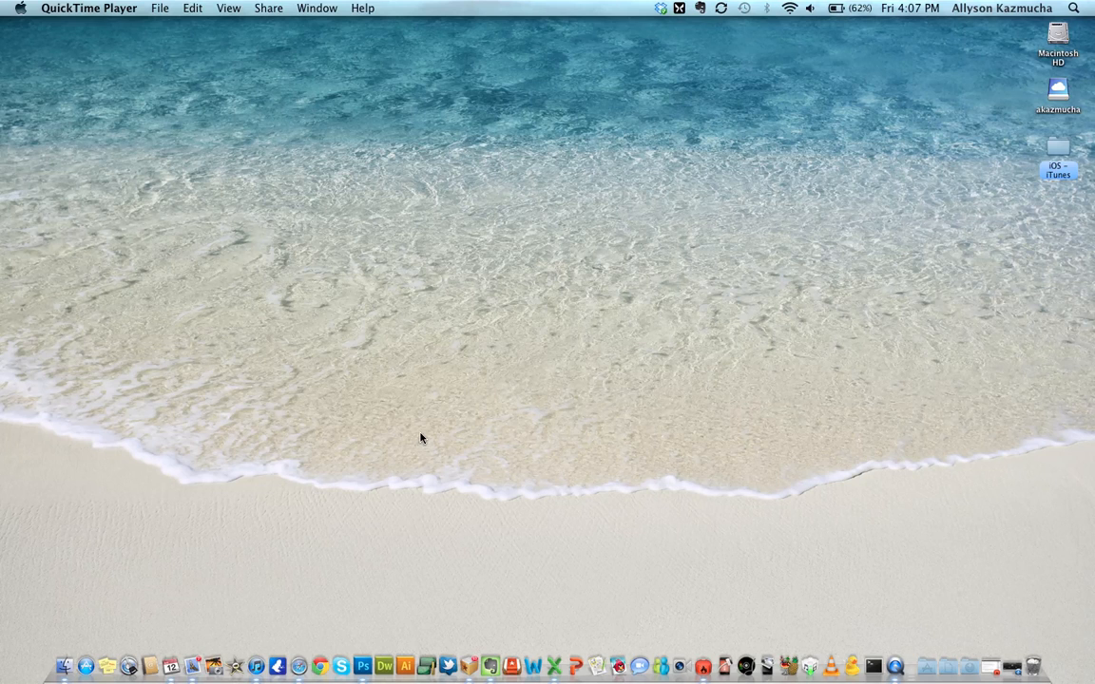
pyautogui.moveTo(733, 498)
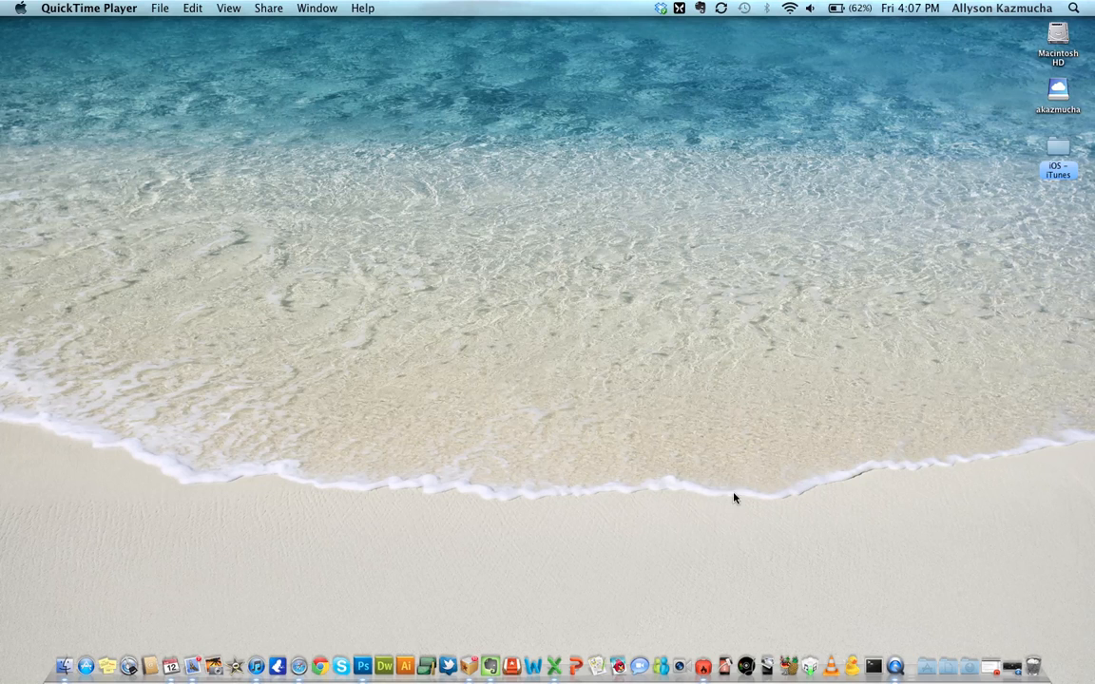
pyautogui.moveTo(907, 551)
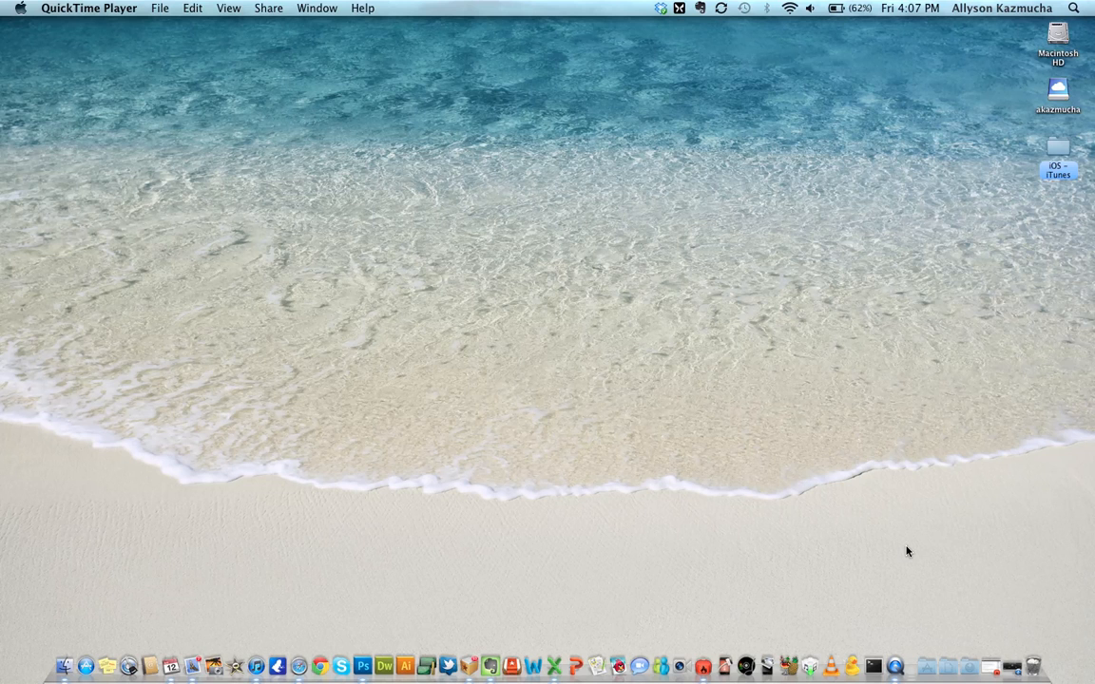
# Step: Launch GarageBand from Spotlight by searching 'ga'
pyautogui.write('ga')
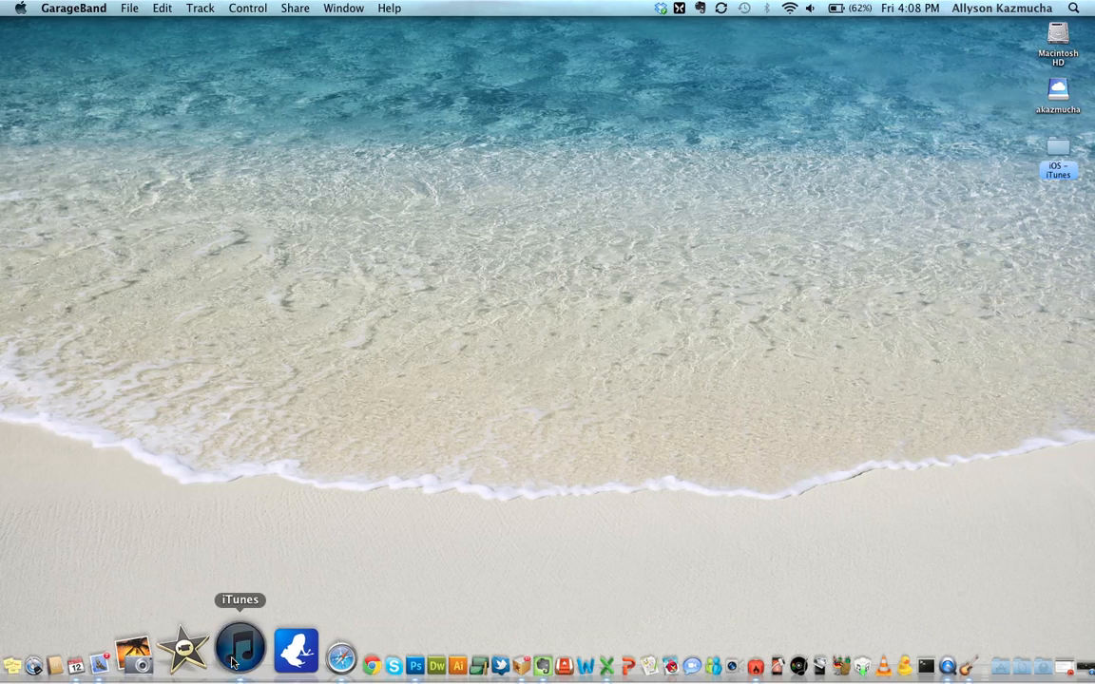
# Step: Launch iTunes and drag This City from the Mad b3@tz playlist onto the desktop
pyautogui.click(240, 649)
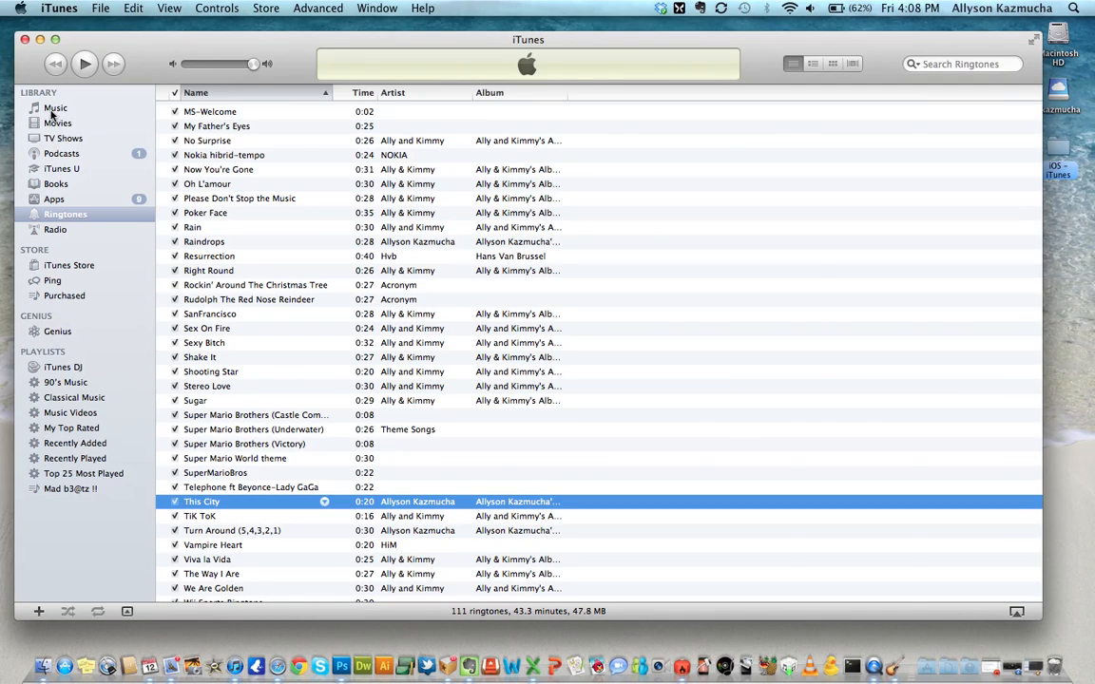
pyautogui.click(55, 108)
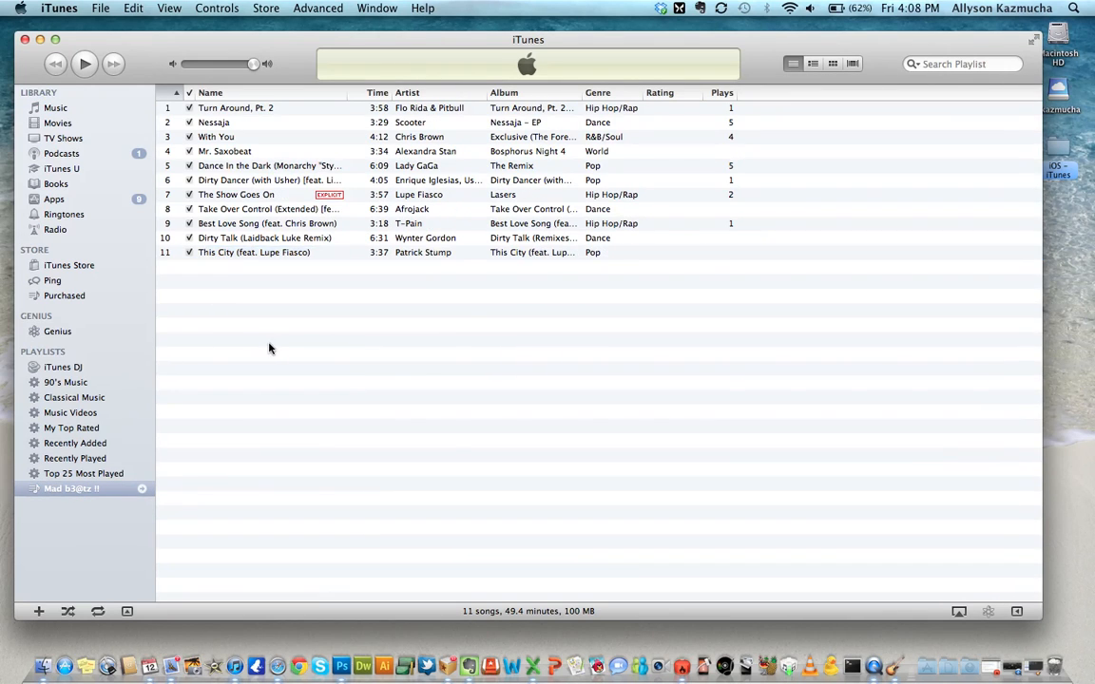
pyautogui.click(254, 252)
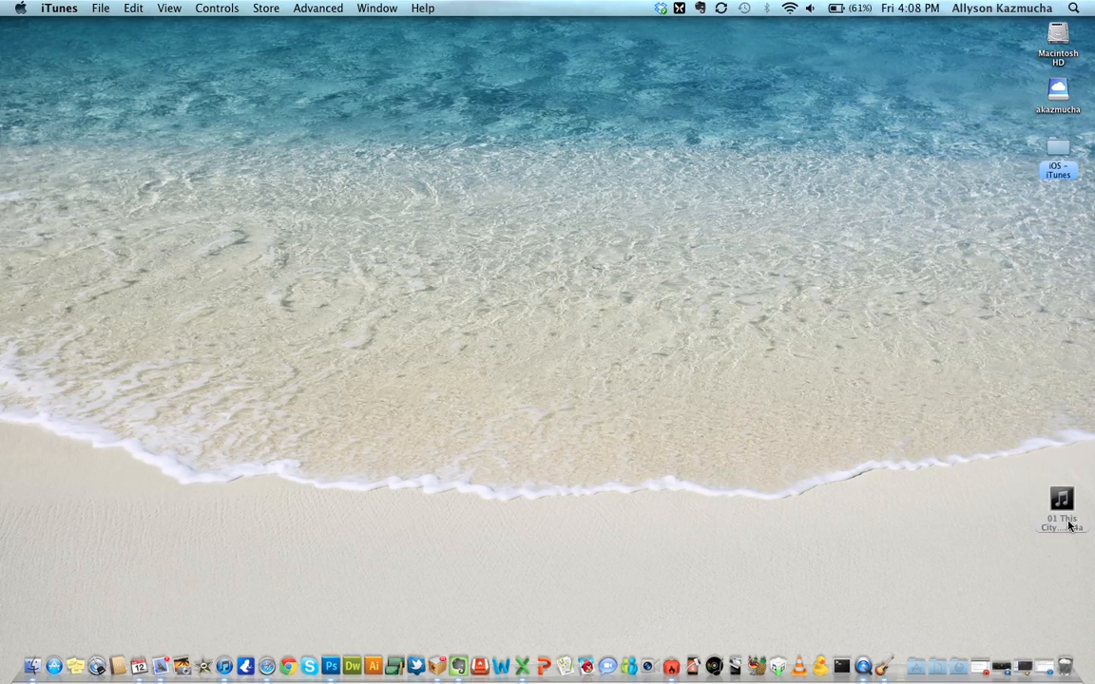
# Step: Rename the desktop This City file from .m4a to .mp3
pyautogui.click(1061, 517)
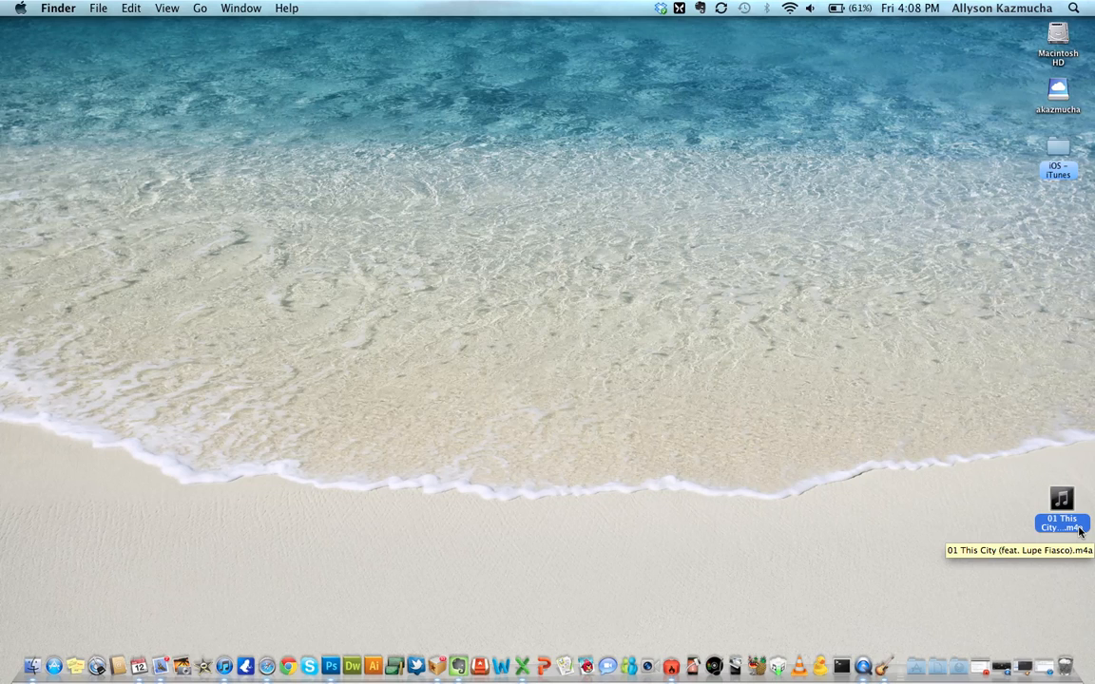
pyautogui.doubleClick(1061, 527)
pyautogui.write('City (feat. Lupe Fiasco).mp3')
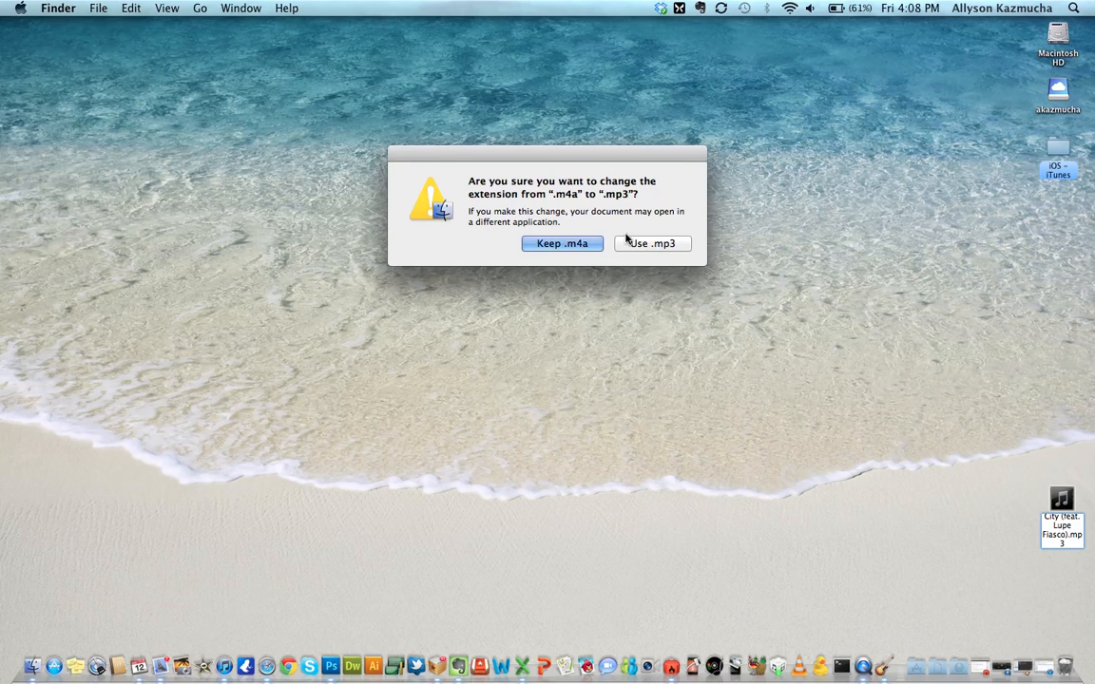
pyautogui.click(561, 243)
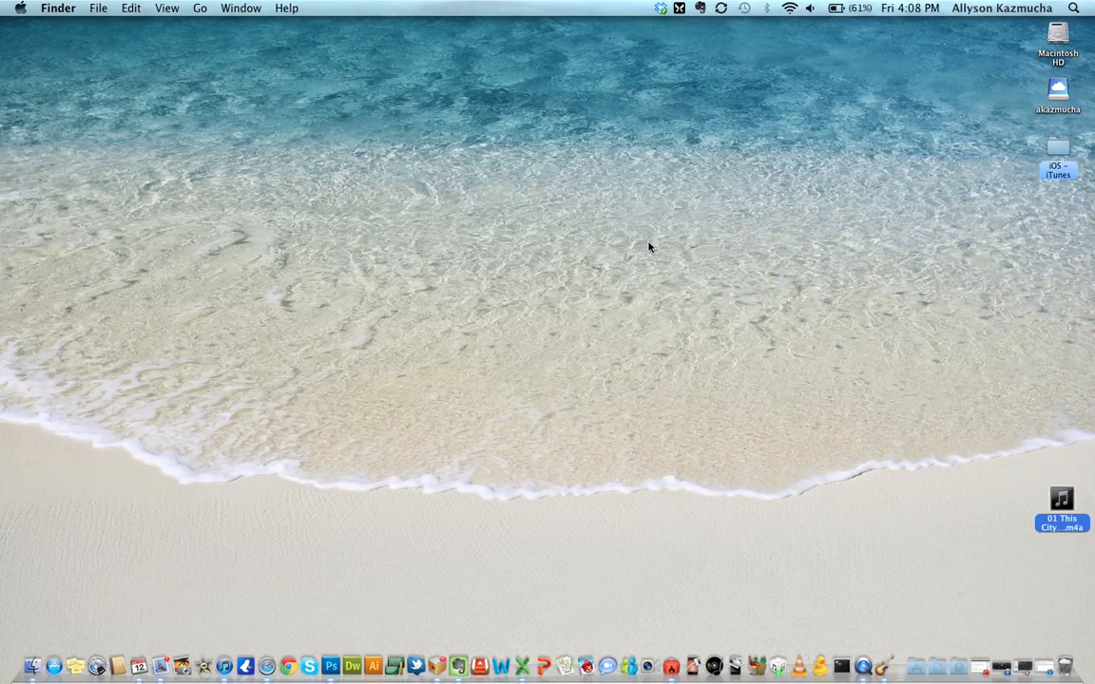
pyautogui.moveTo(1029, 670)
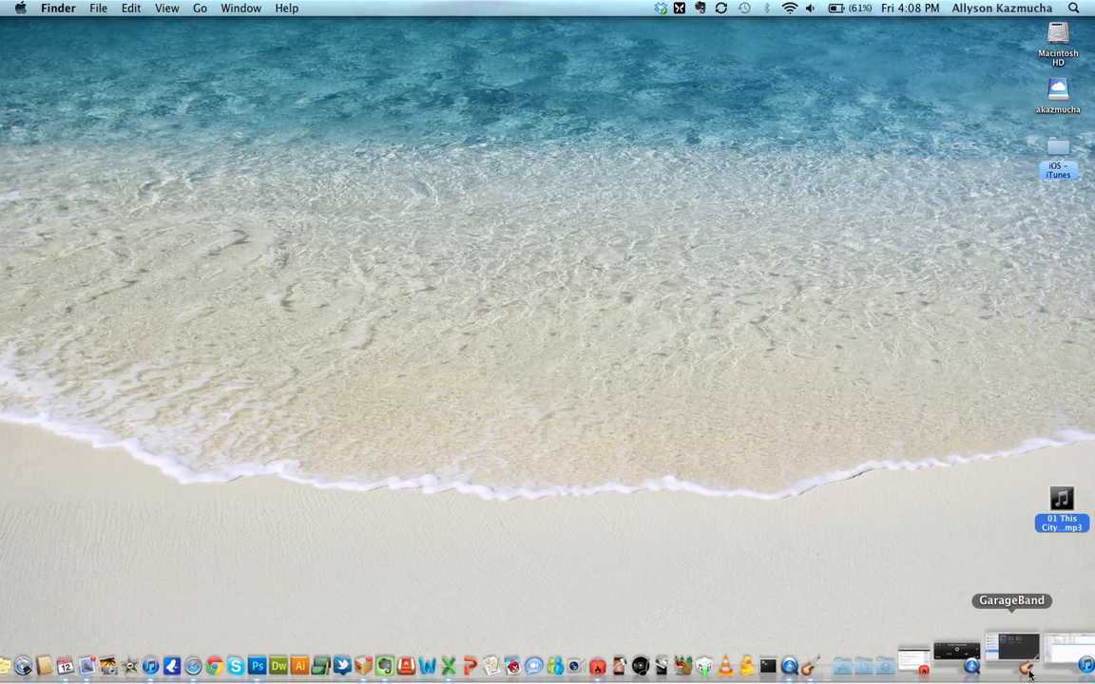
# Step: Create a new project from a template named 'TiPb ringtone'
pyautogui.click(1028, 665)
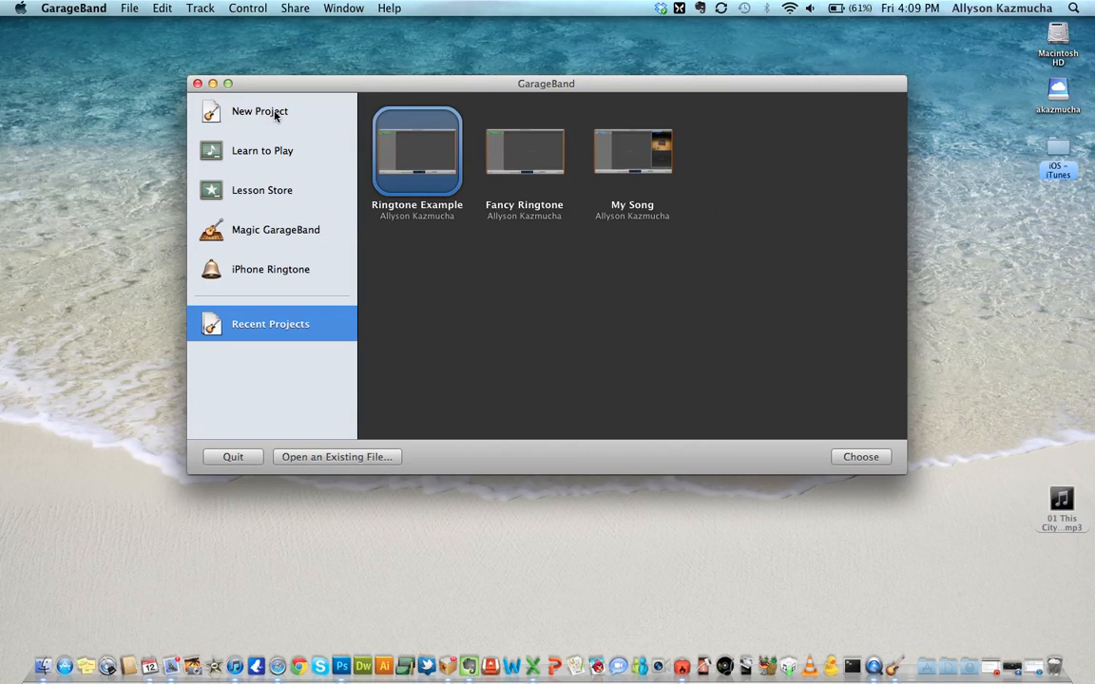
pyautogui.click(261, 111)
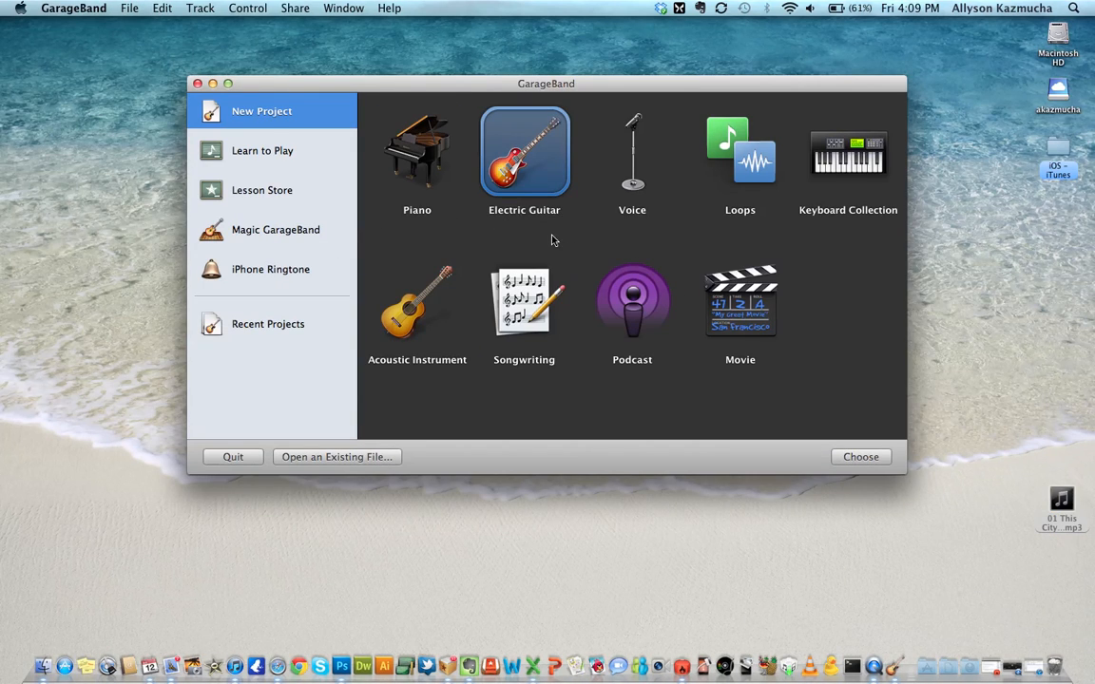
pyautogui.click(129, 8)
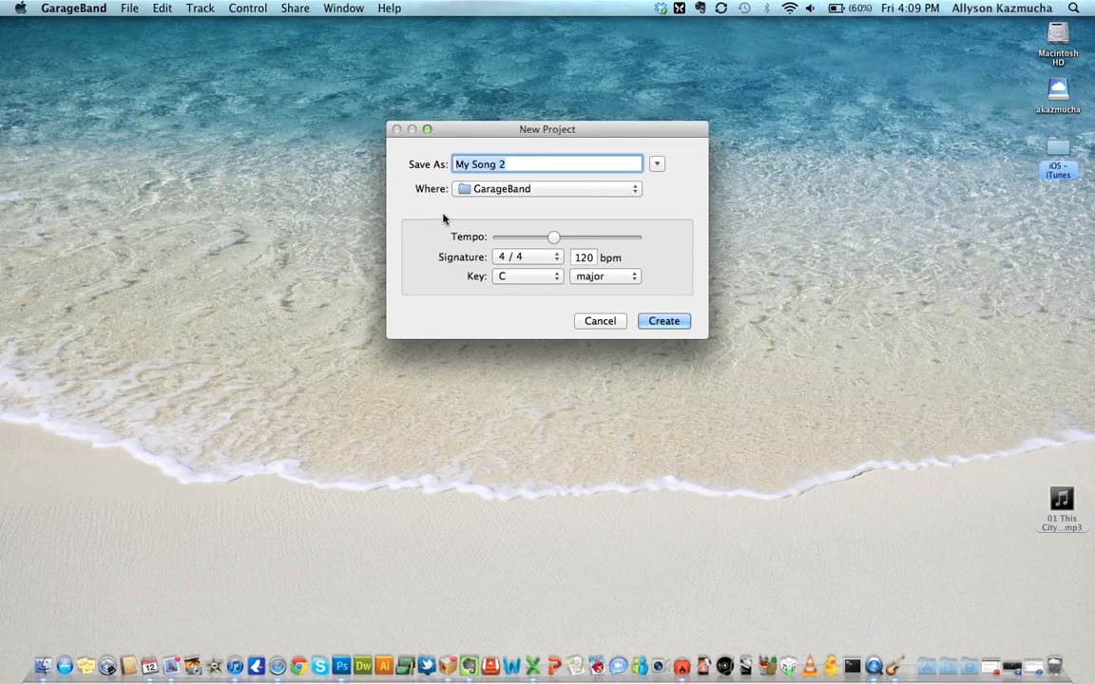
pyautogui.write('TiPb ringtone')
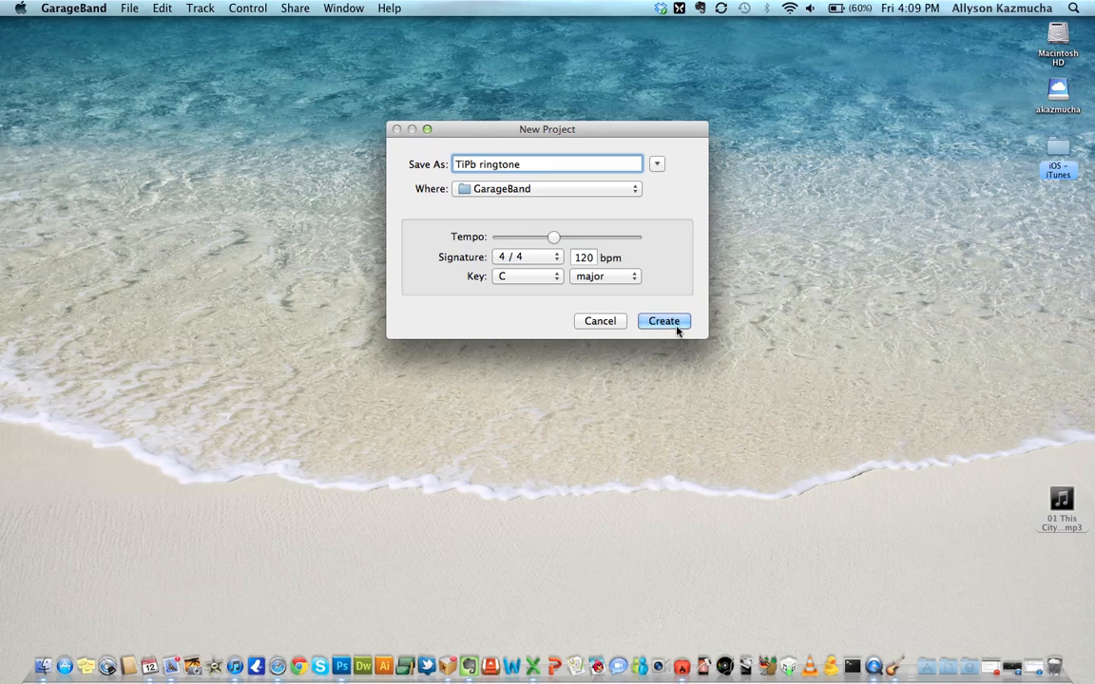
pyautogui.click(663, 320)
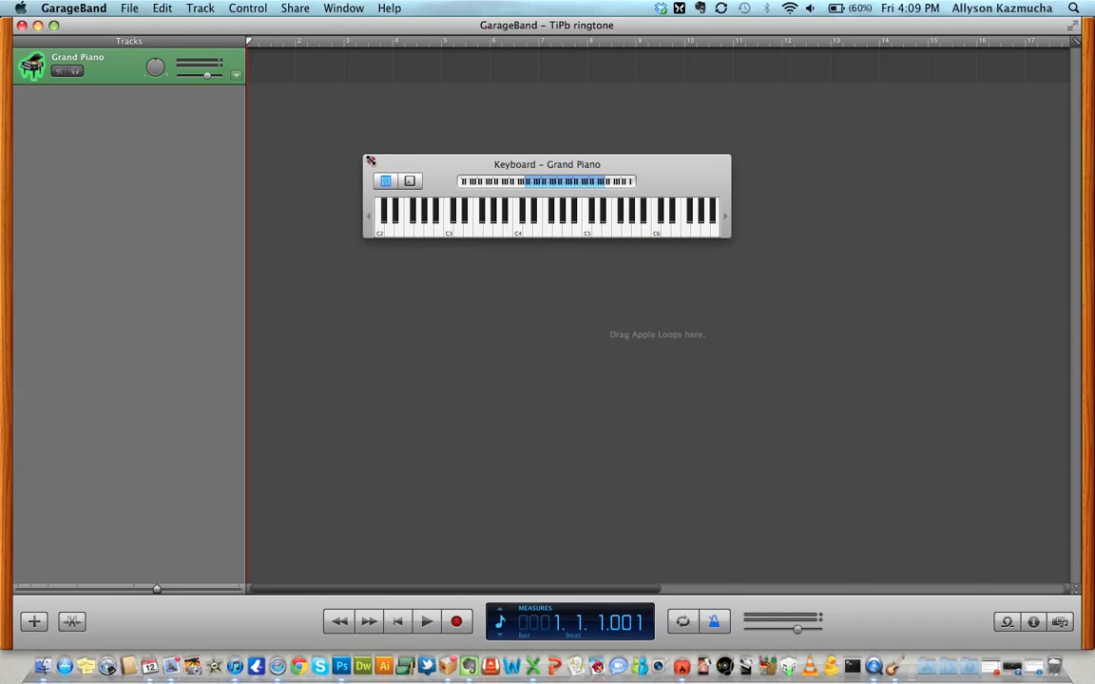
# Step: Replace the Grand Piano track with the This City mp3 dragged from the desktop
pyautogui.click(370, 160)
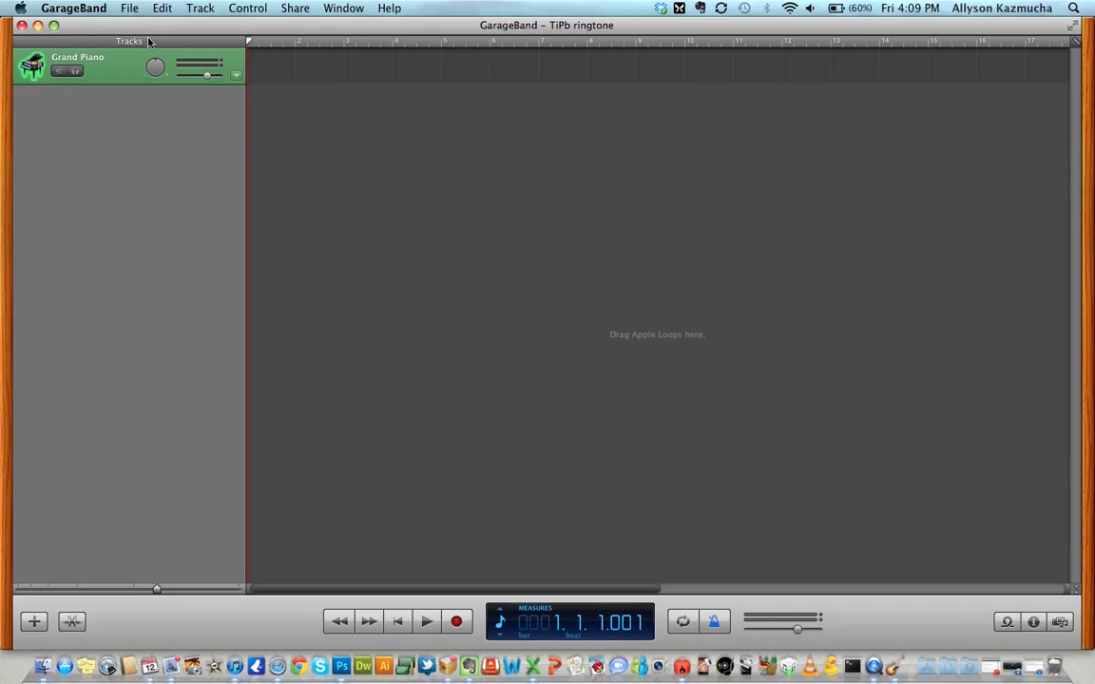
pyautogui.click(200, 8)
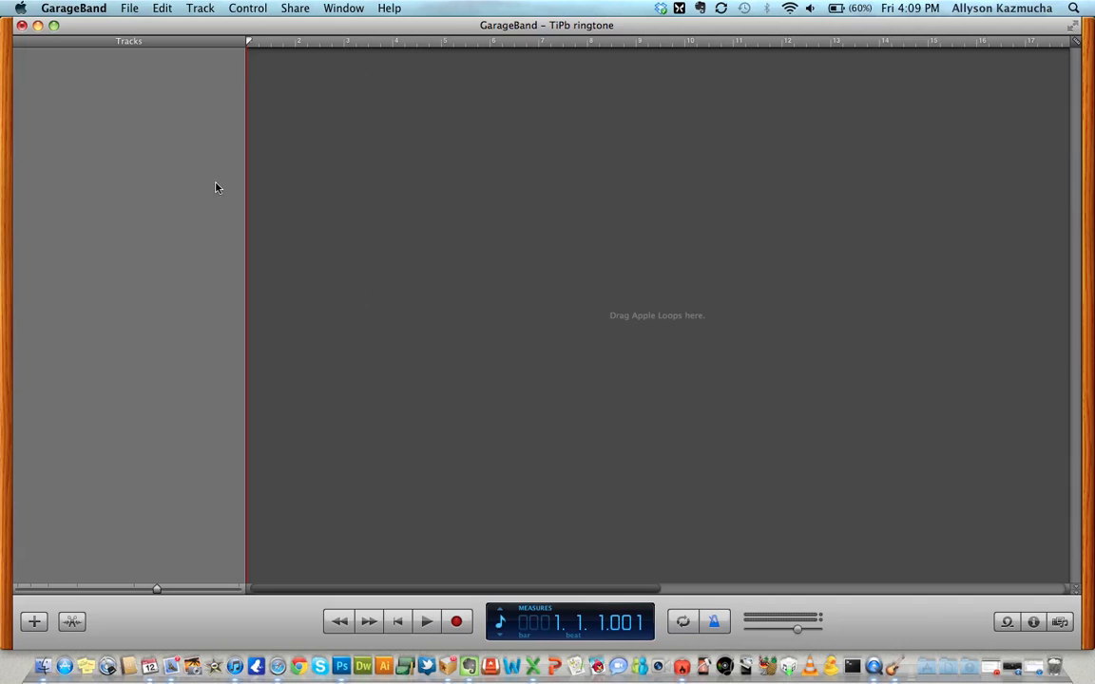
pyautogui.moveTo(943, 528)
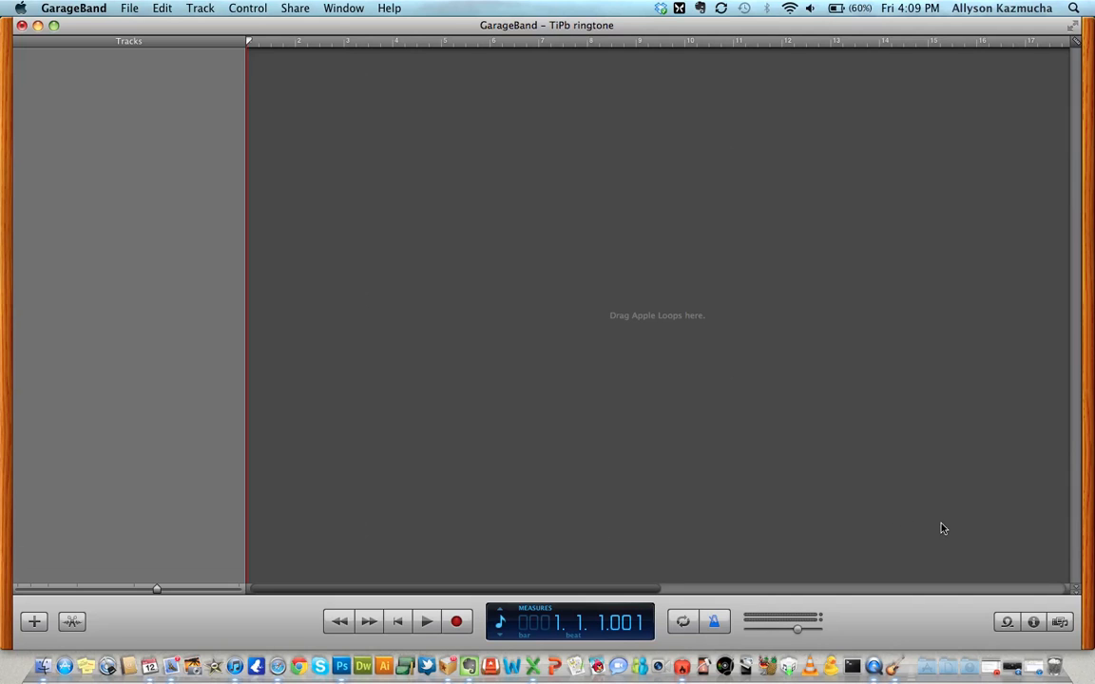
pyautogui.moveTo(1086, 646)
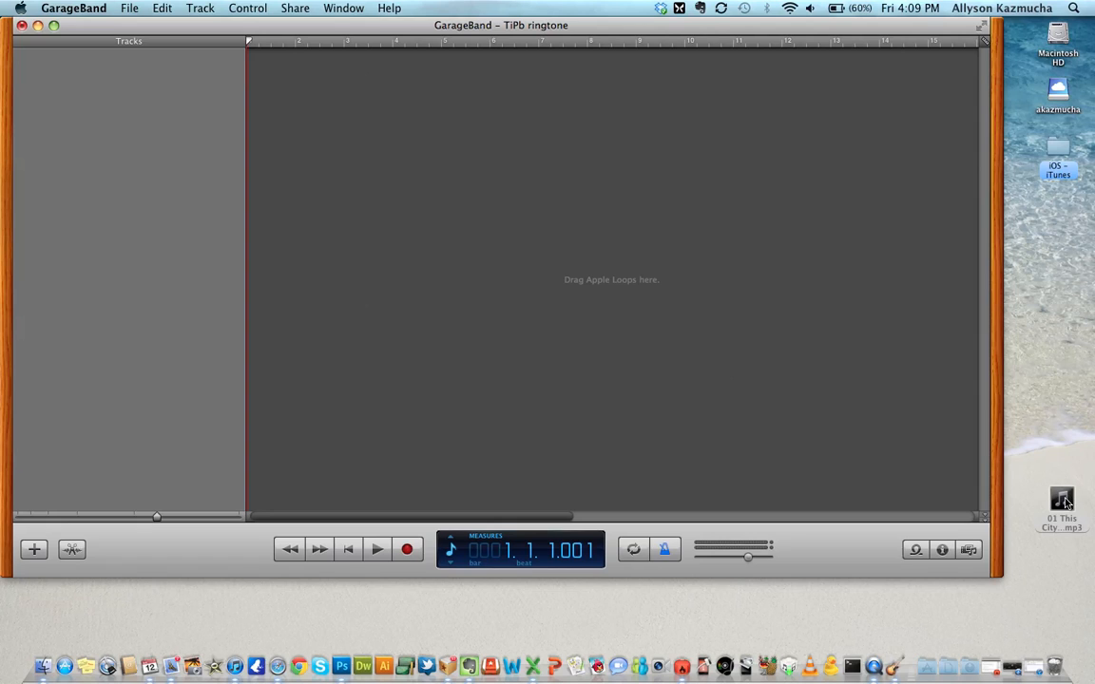
pyautogui.moveTo(1061, 501); pyautogui.dragTo(287, 95)
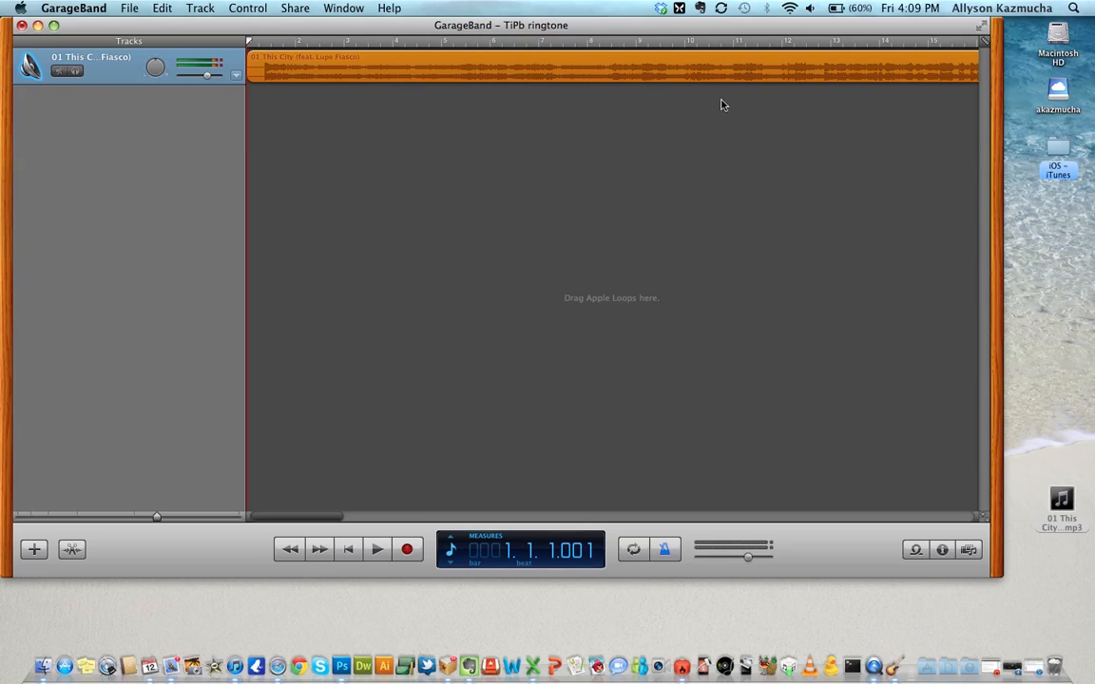
pyautogui.moveTo(86, 539)
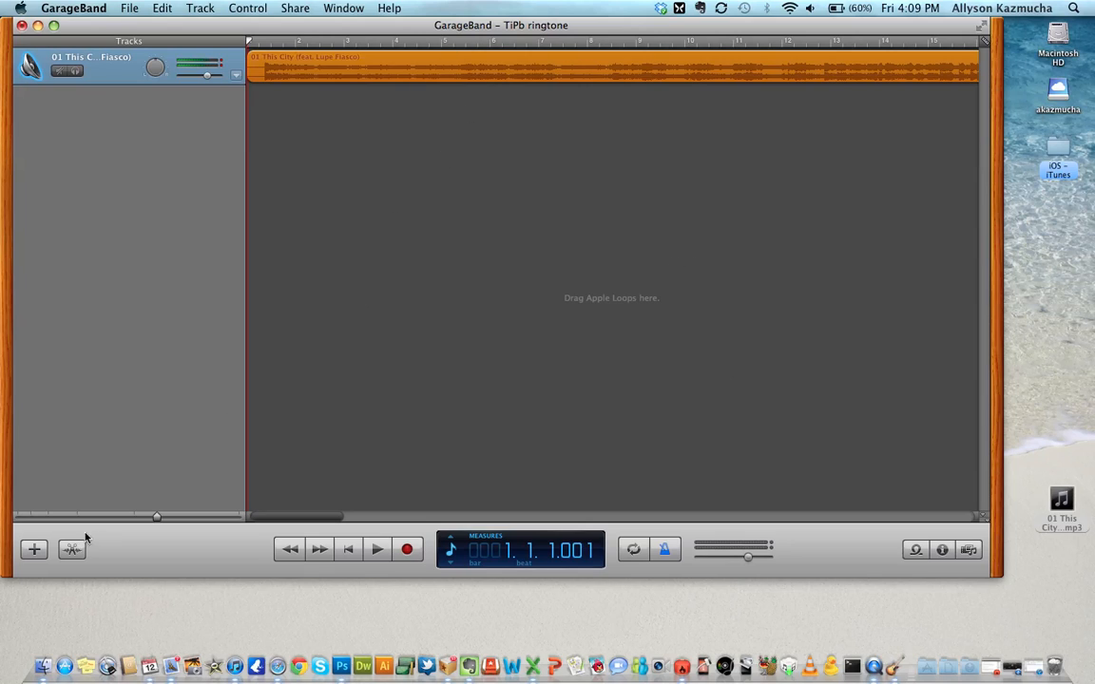
pyautogui.moveTo(72, 550)
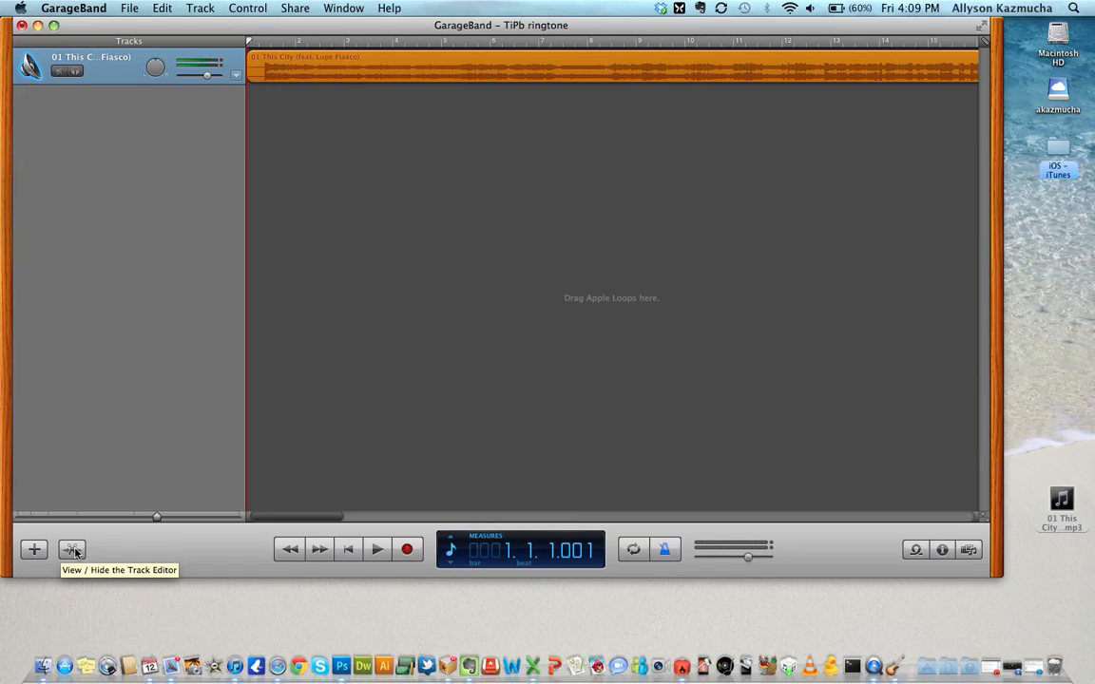
# Step: Open the region editor and switch the LCD display from Measures to Time
pyautogui.click(72, 549)
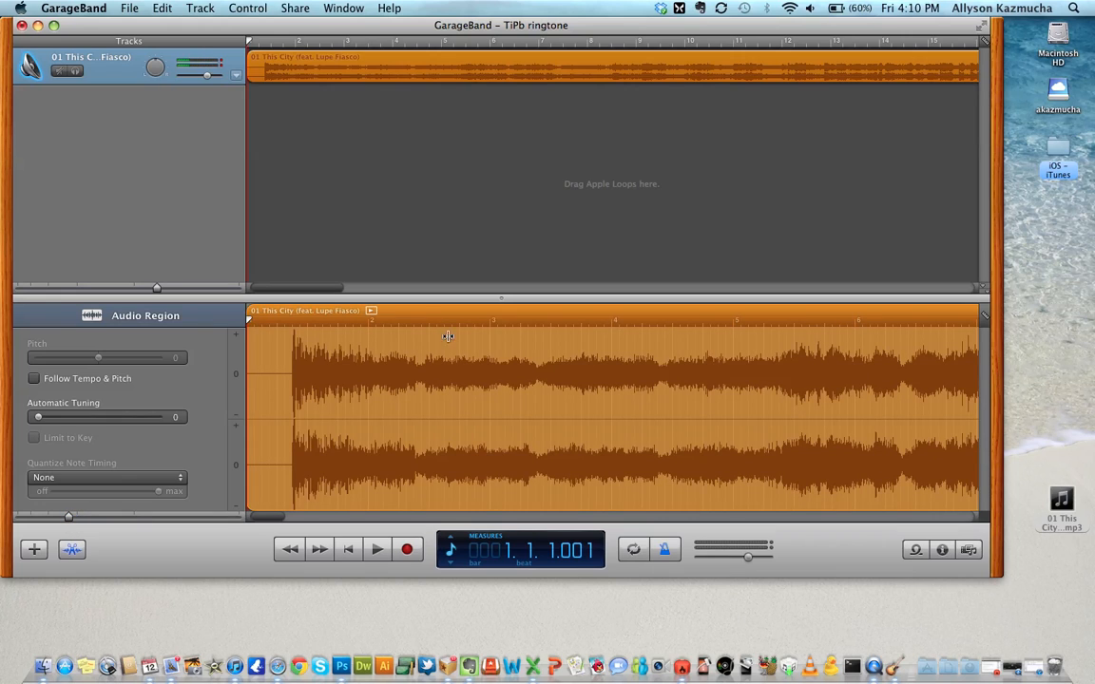
pyautogui.moveTo(76, 527)
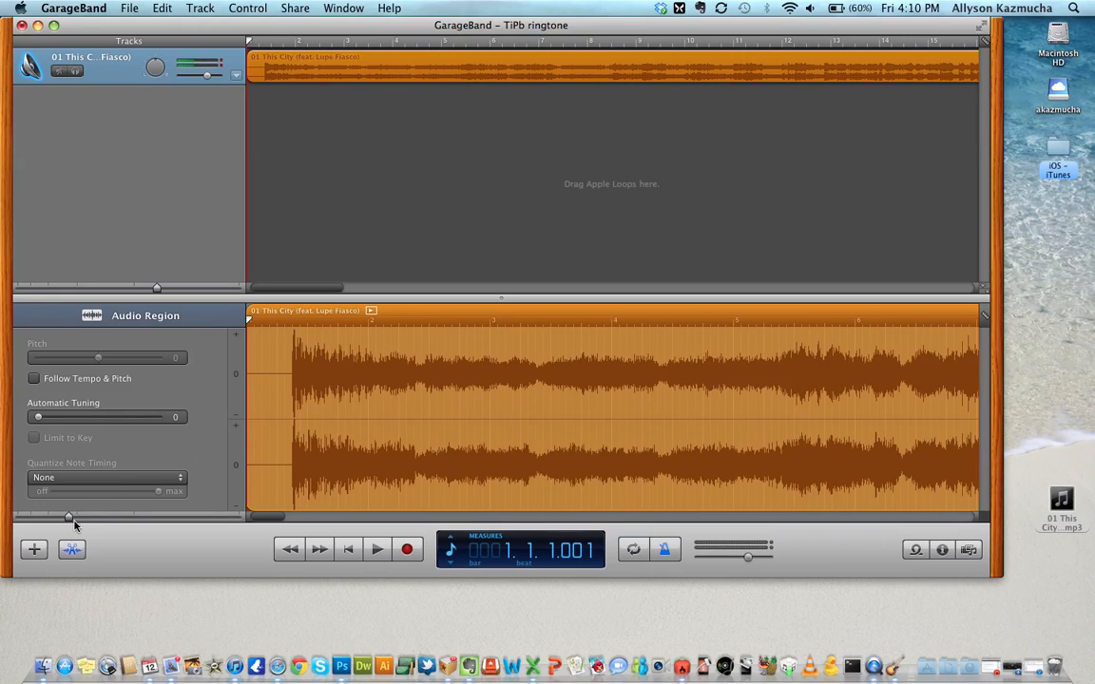
pyautogui.moveTo(69, 520)
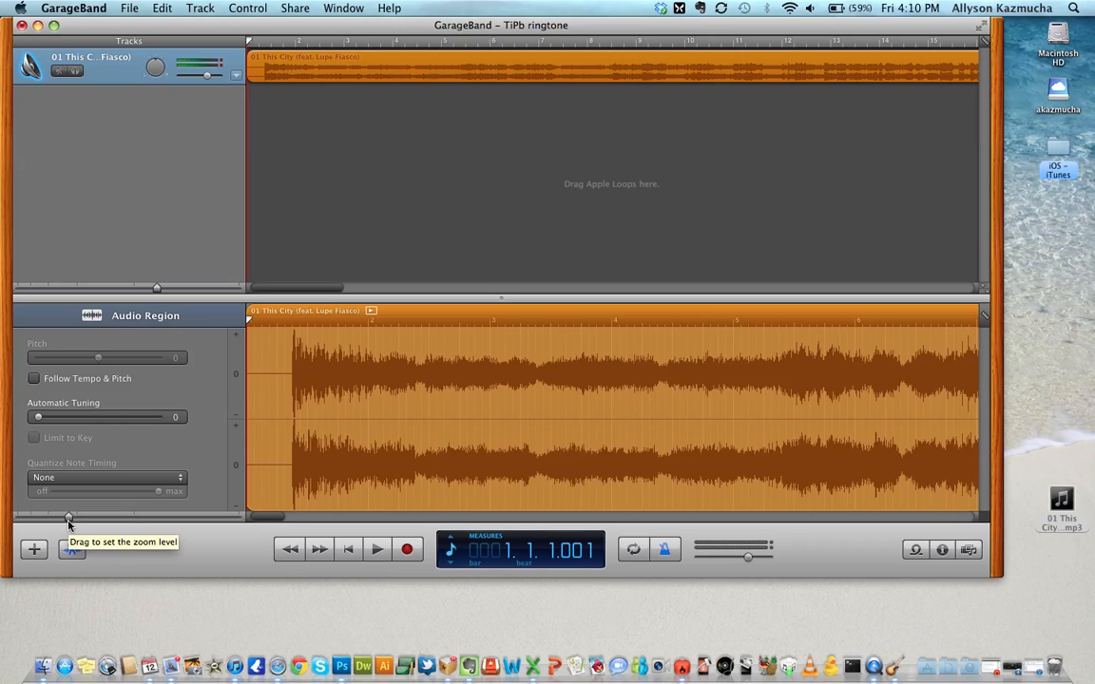
pyautogui.moveTo(475, 450)
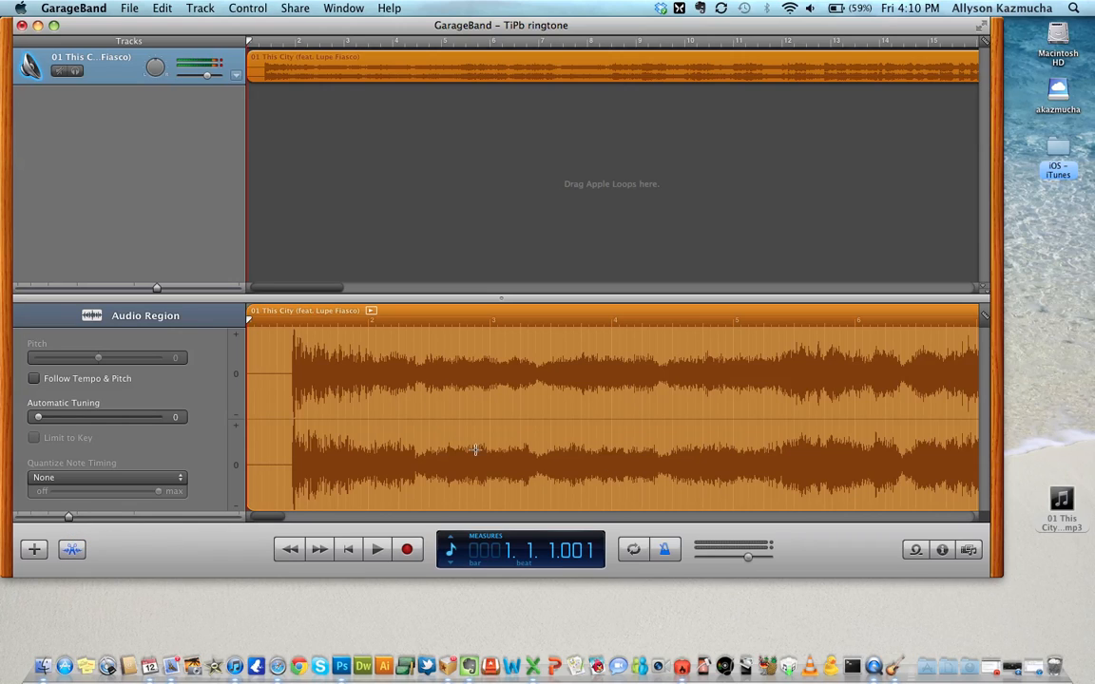
pyautogui.moveTo(400, 215)
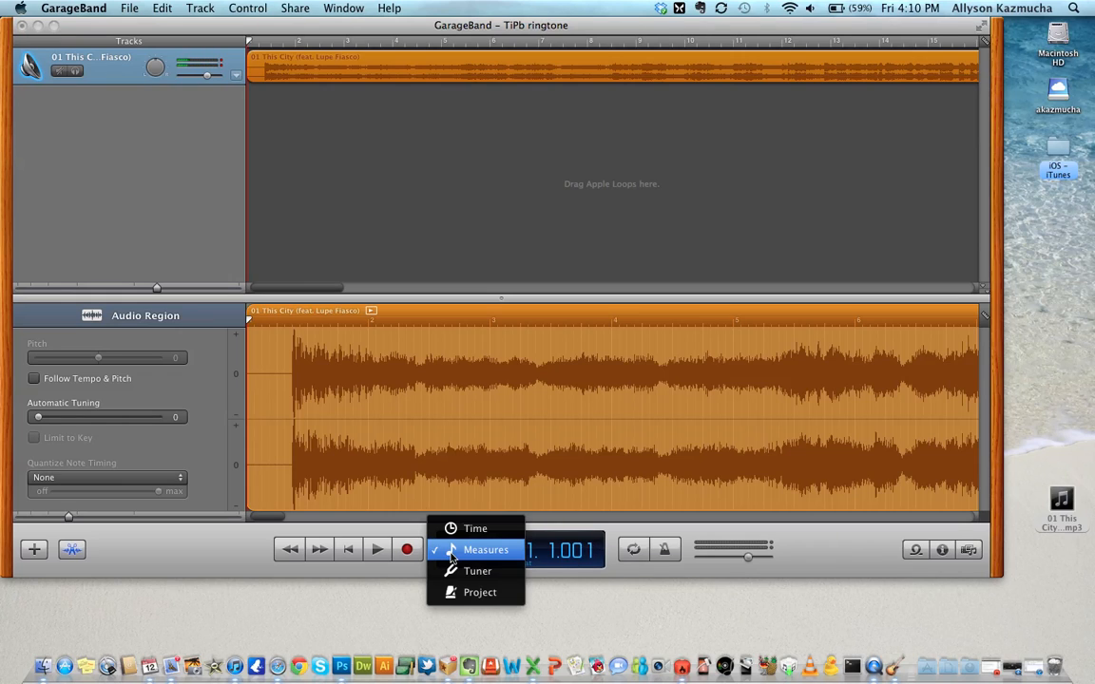
pyautogui.moveTo(476, 528)
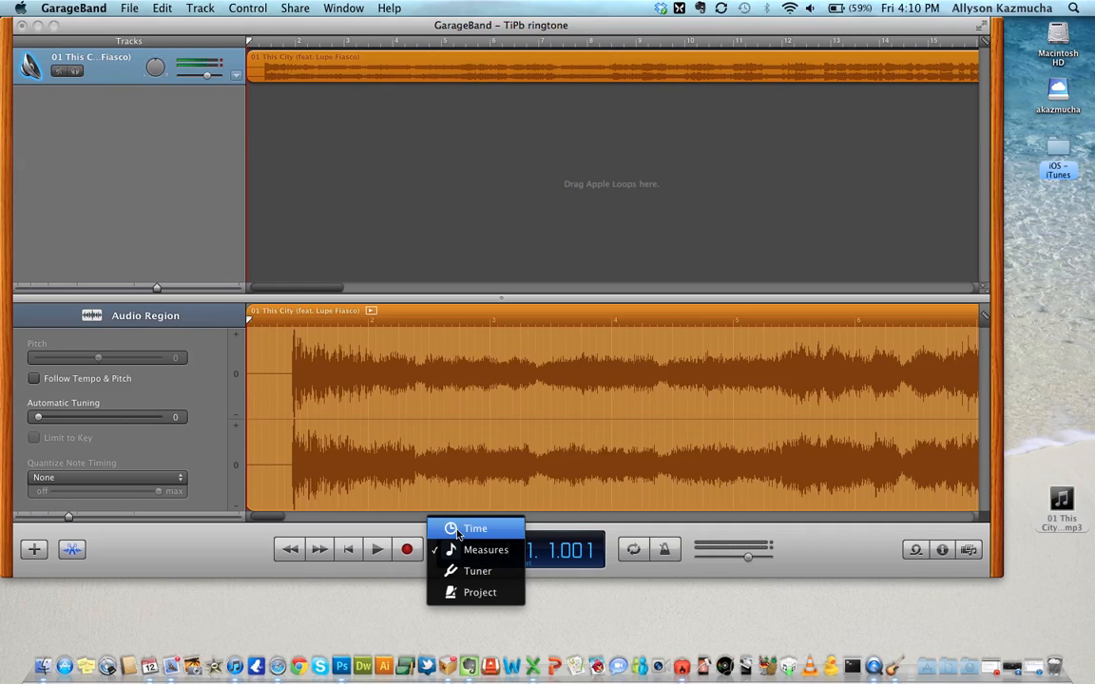
pyautogui.click(475, 528)
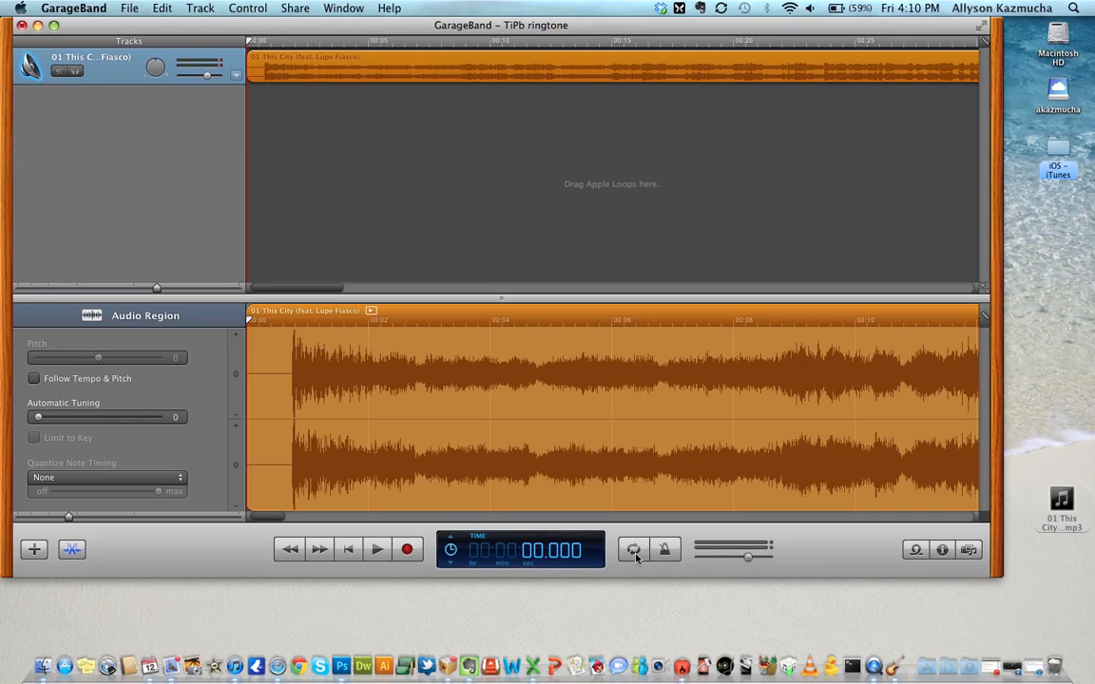
pyautogui.moveTo(633, 549)
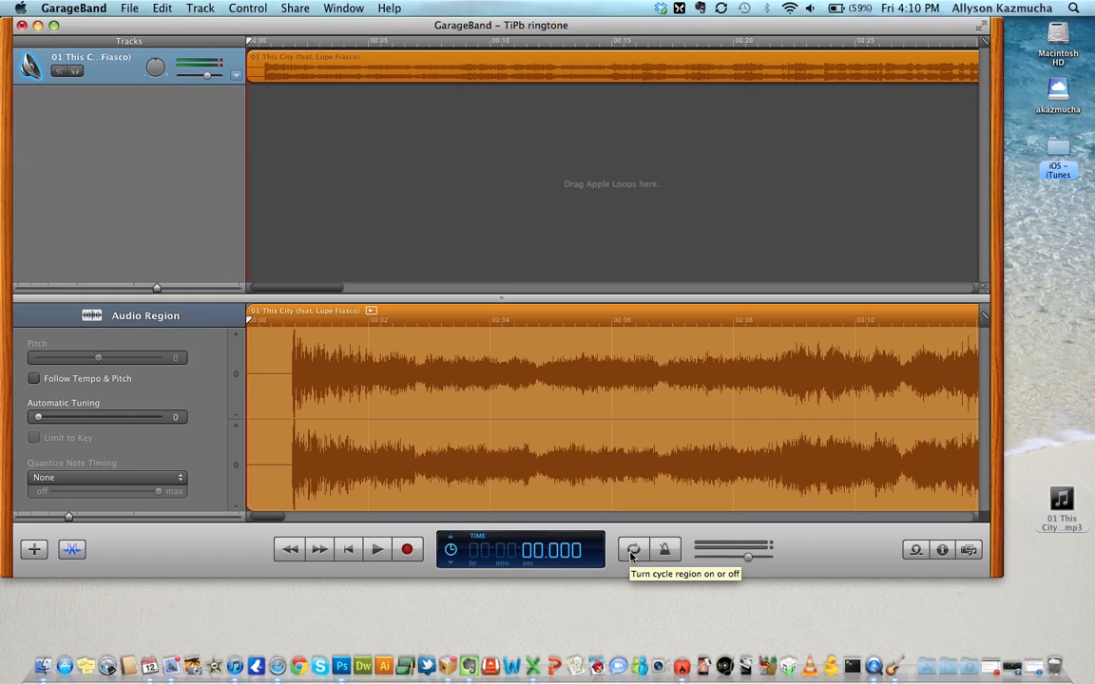
pyautogui.moveTo(915, 549)
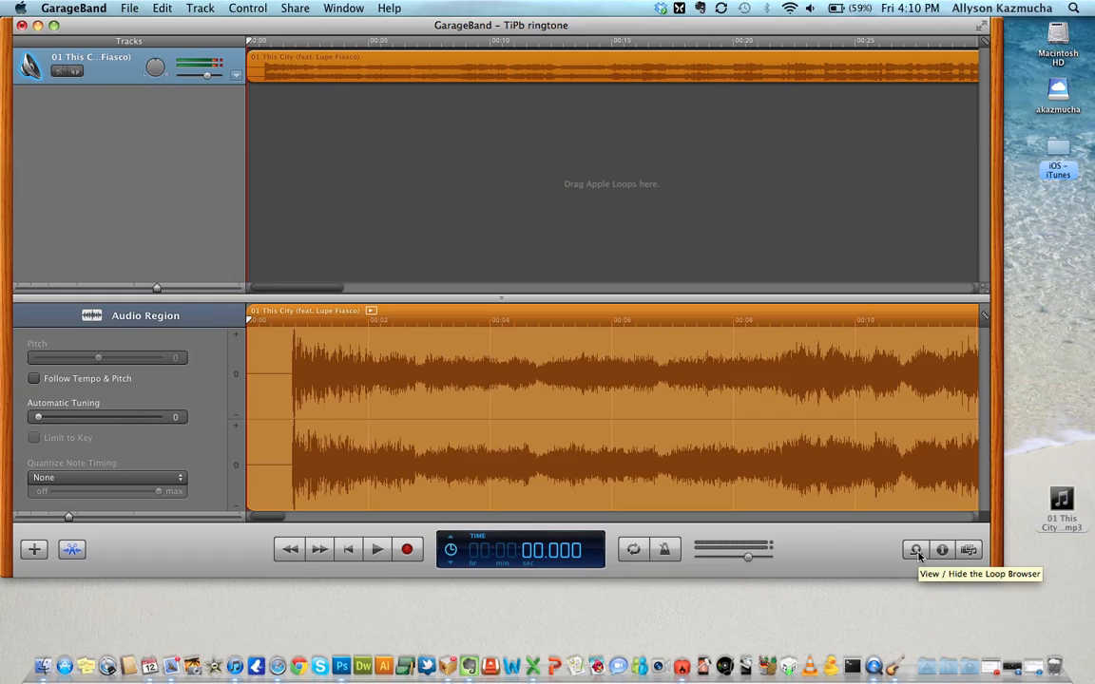
pyautogui.moveTo(633, 550)
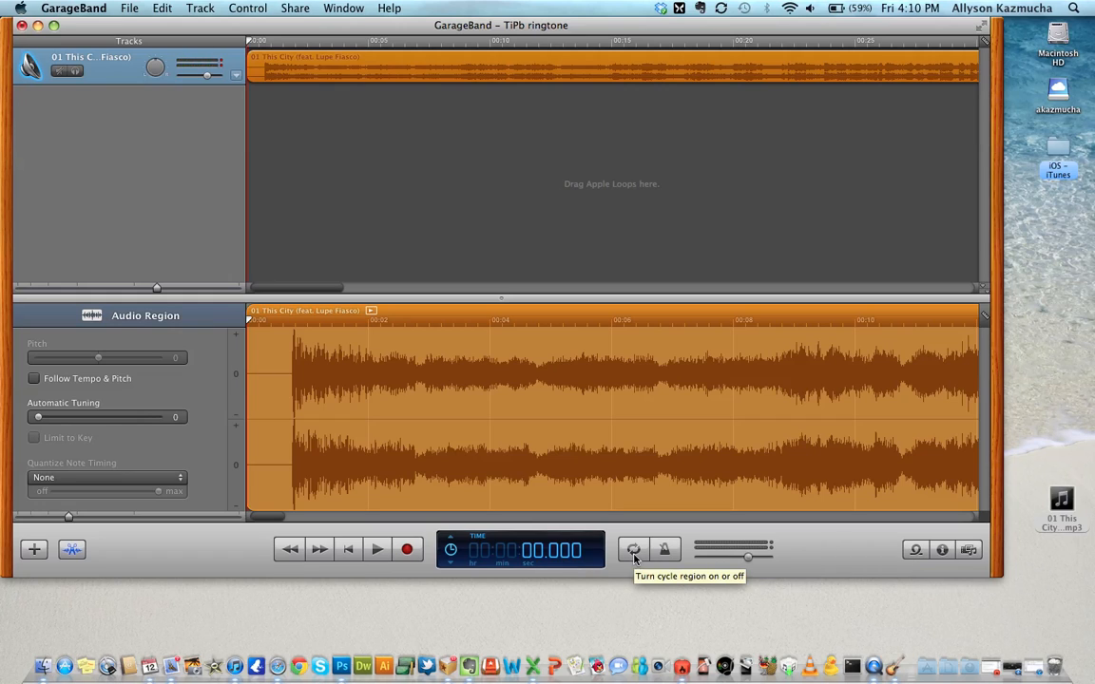
# Step: Enable the cycle region starting near 0:06 and preview it with play and stop
pyautogui.click(633, 549)
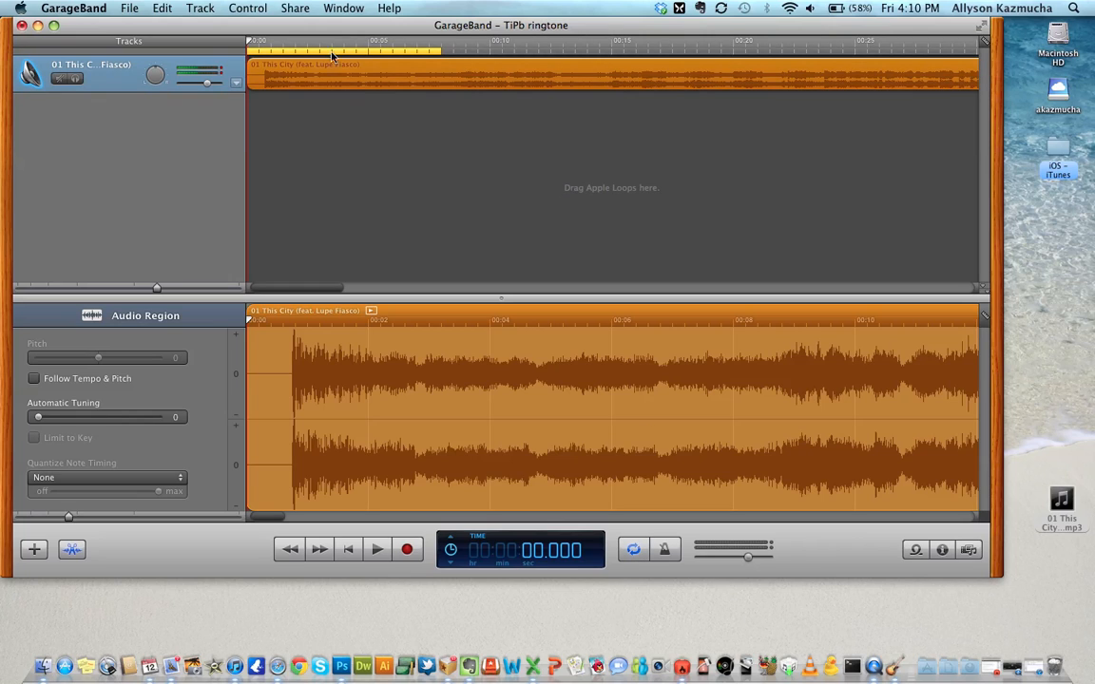
pyautogui.moveTo(441, 54)
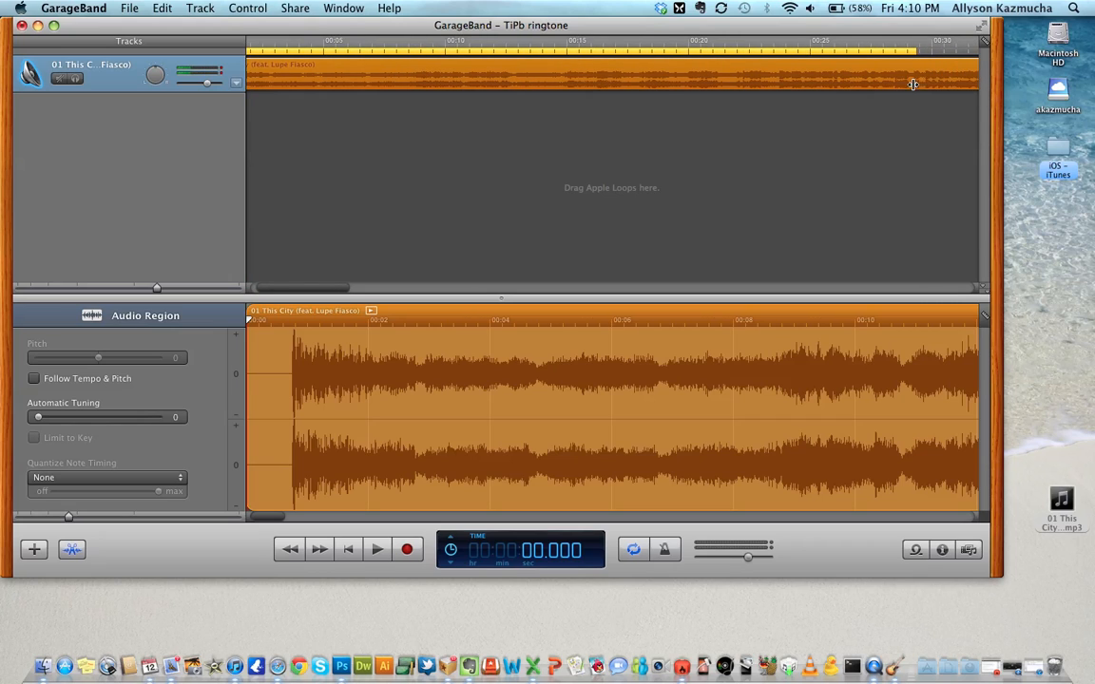
pyautogui.moveTo(432, 56)
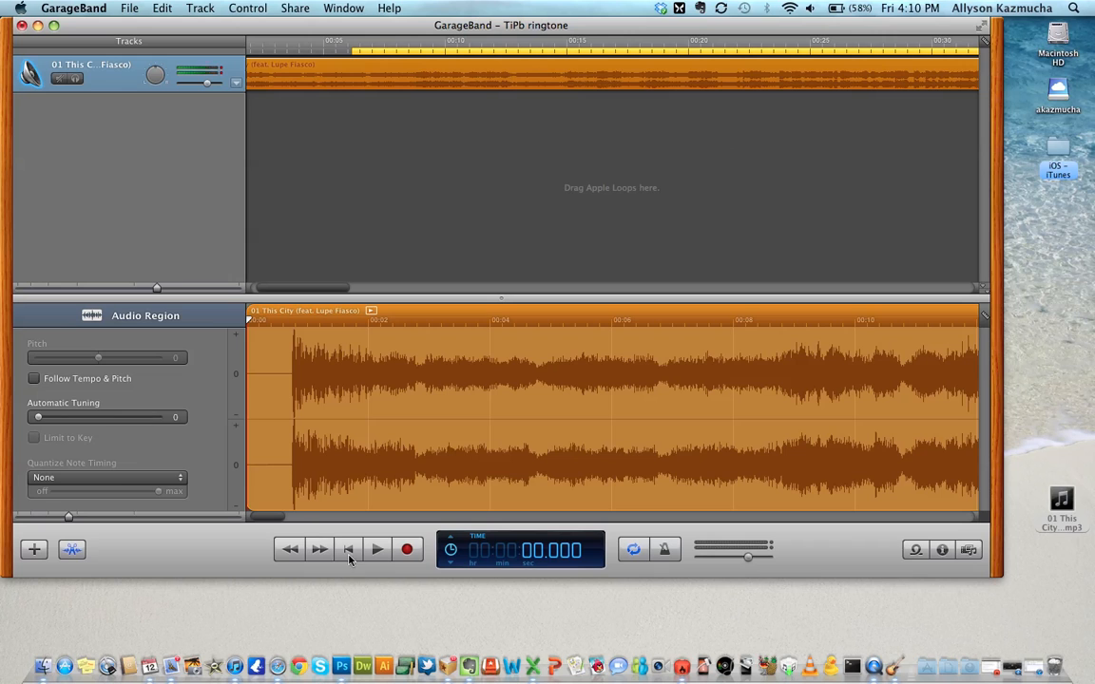
pyautogui.click(378, 548)
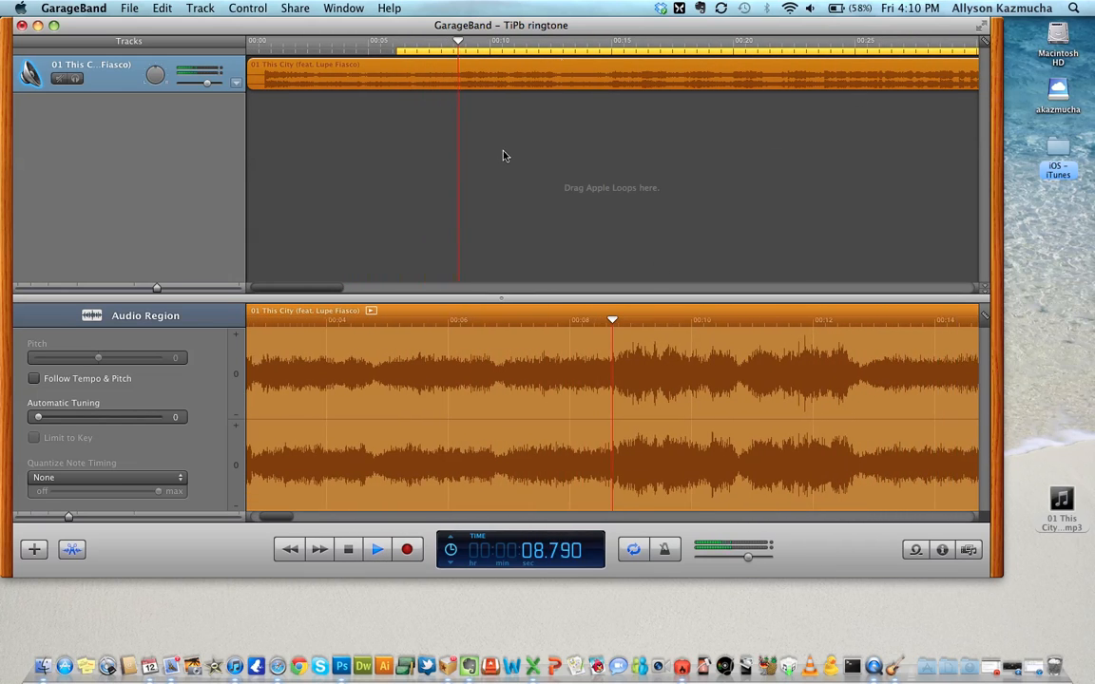
pyautogui.click(377, 549)
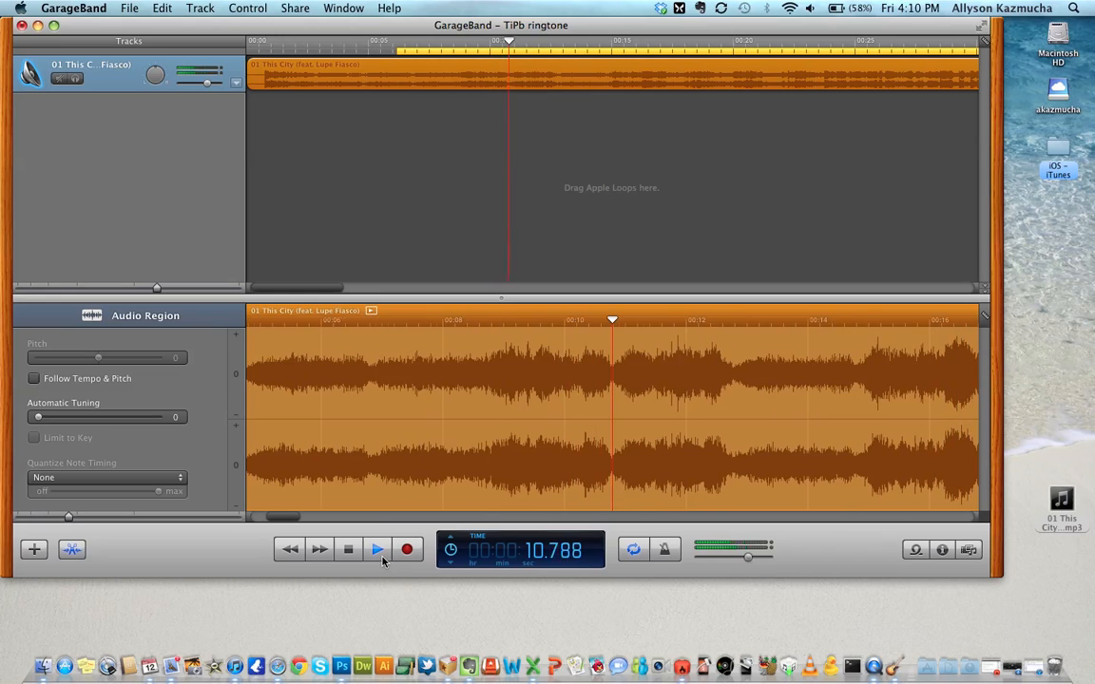
pyautogui.click(378, 550)
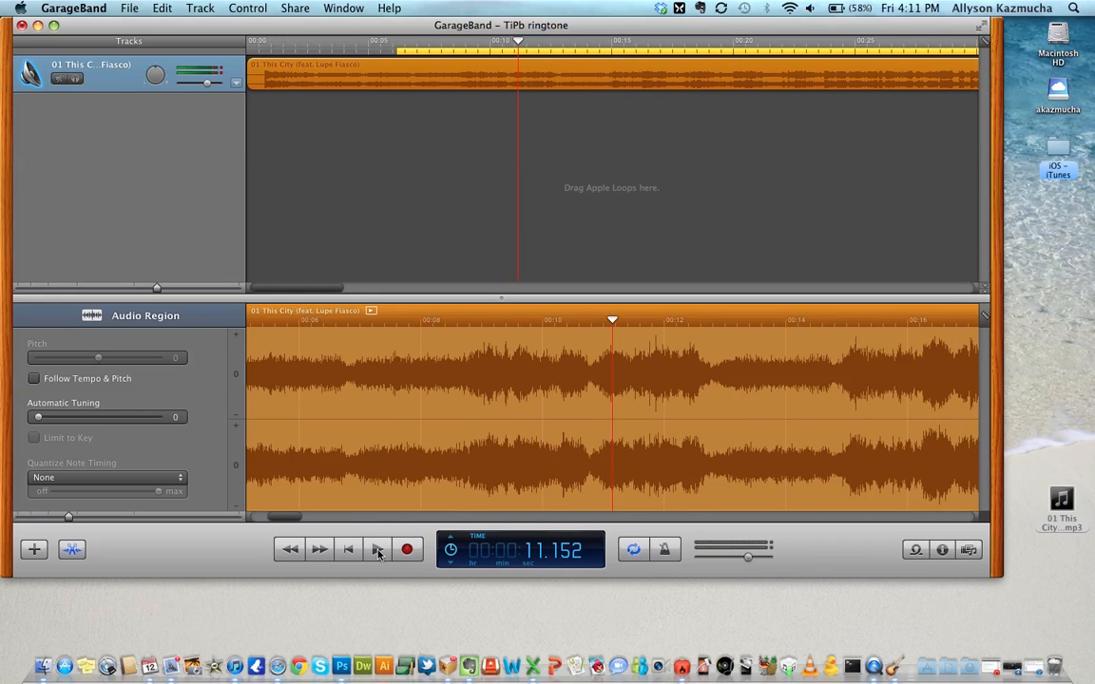
pyautogui.click(377, 550)
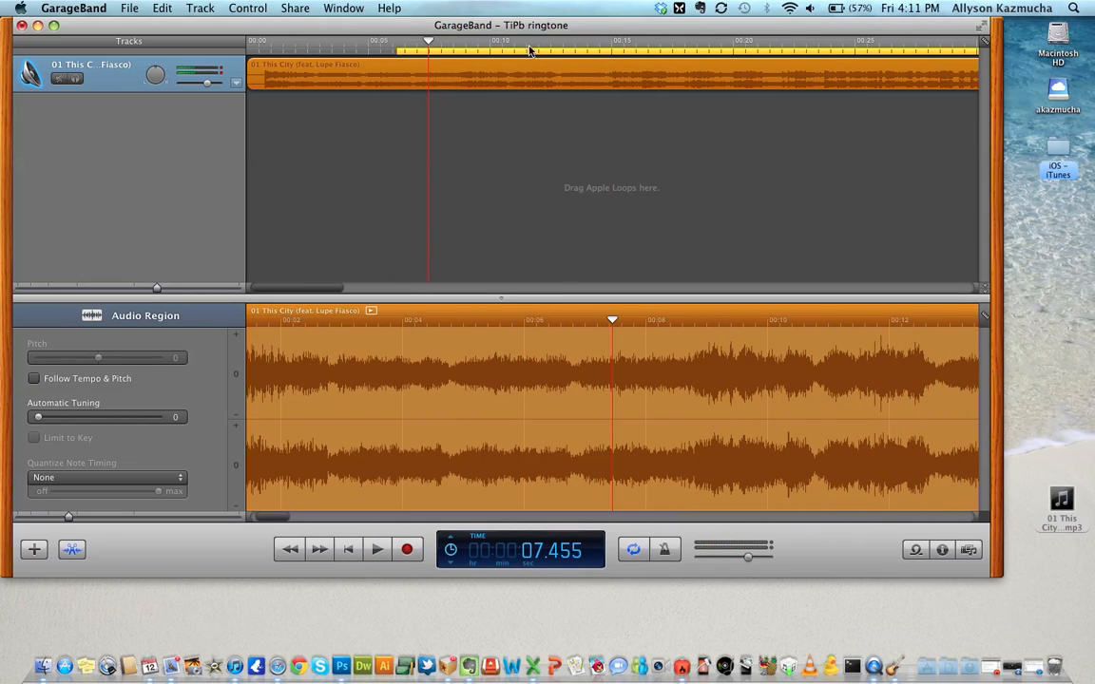
pyautogui.moveTo(532, 49)
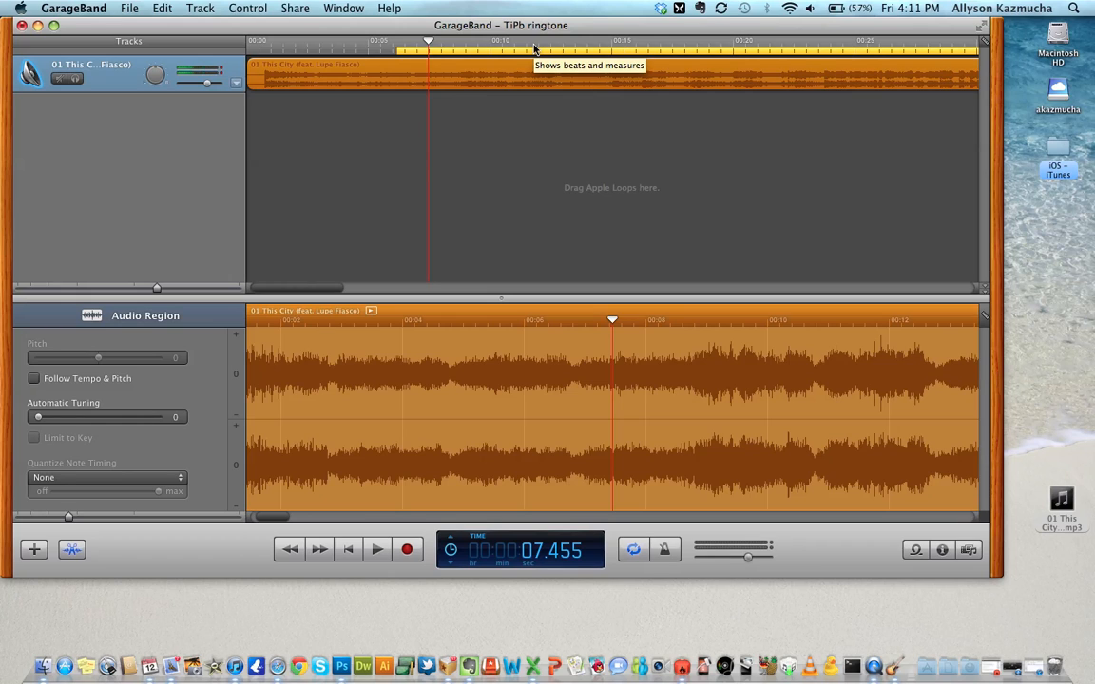
pyautogui.moveTo(555, 100)
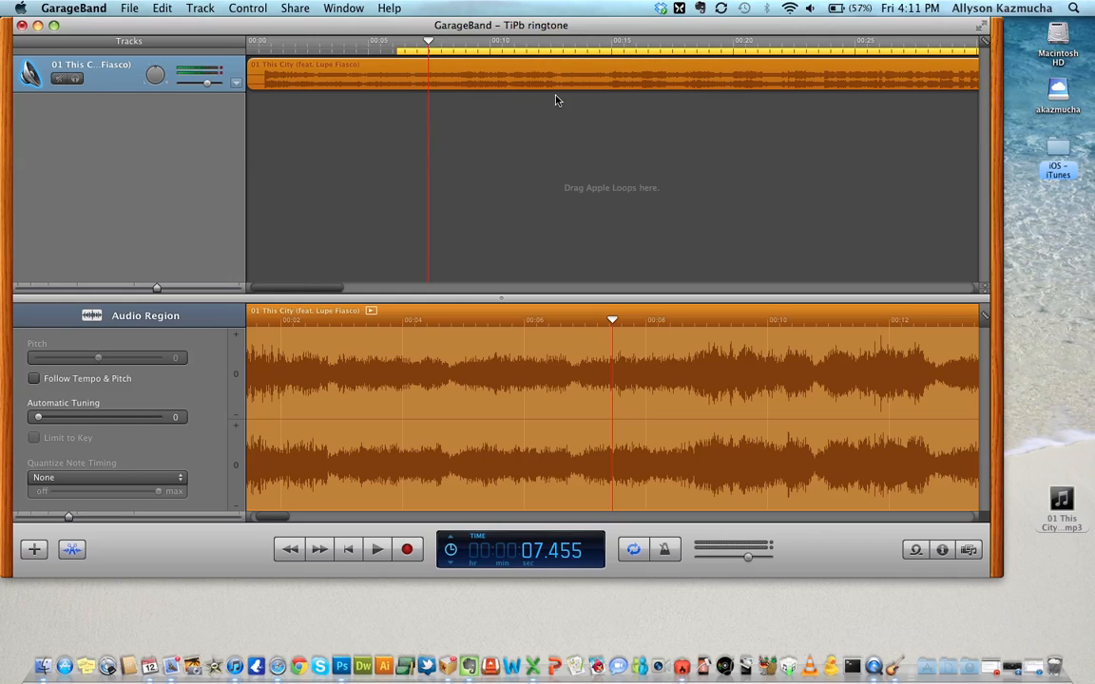
pyautogui.moveTo(625, 59)
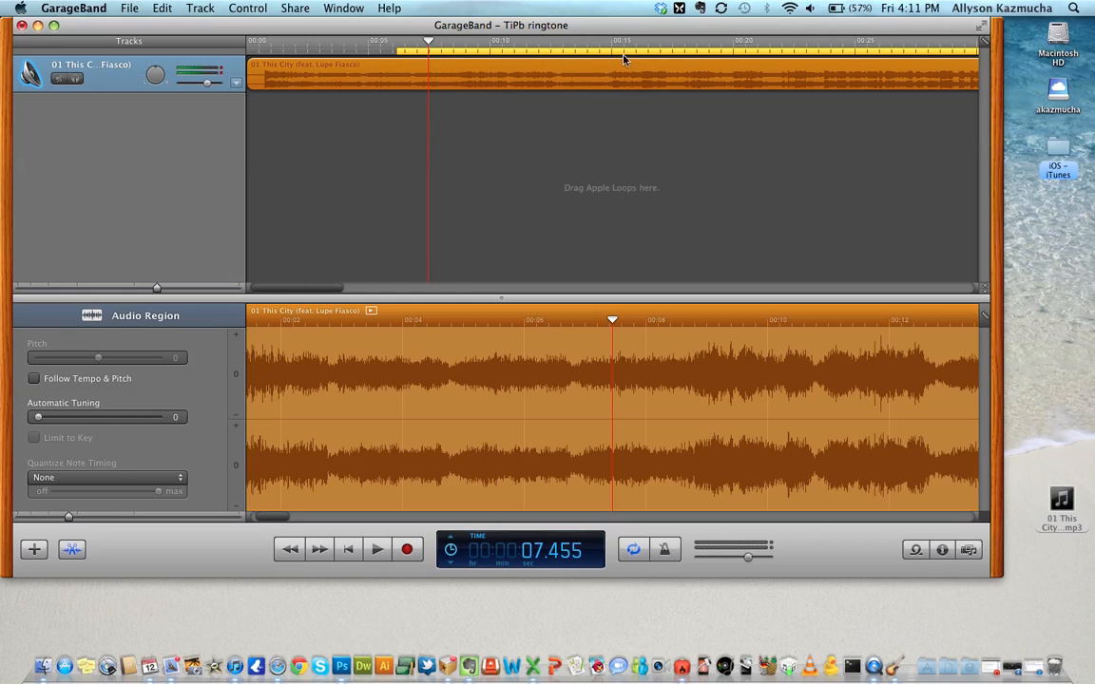
pyautogui.moveTo(625, 52)
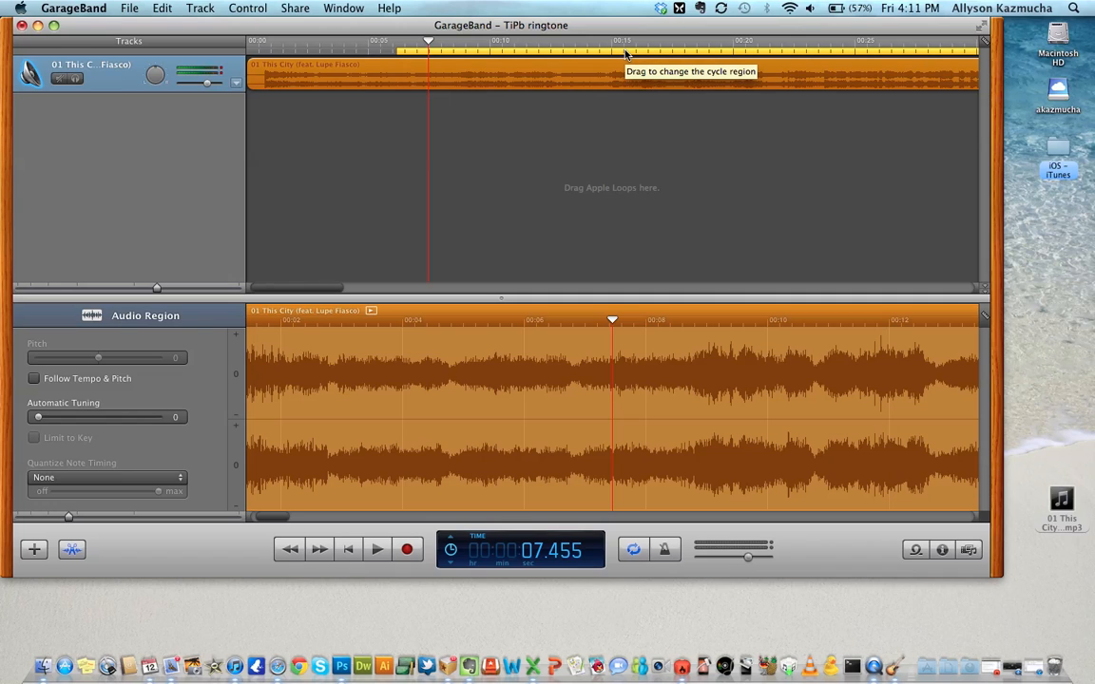
pyautogui.moveTo(378, 79)
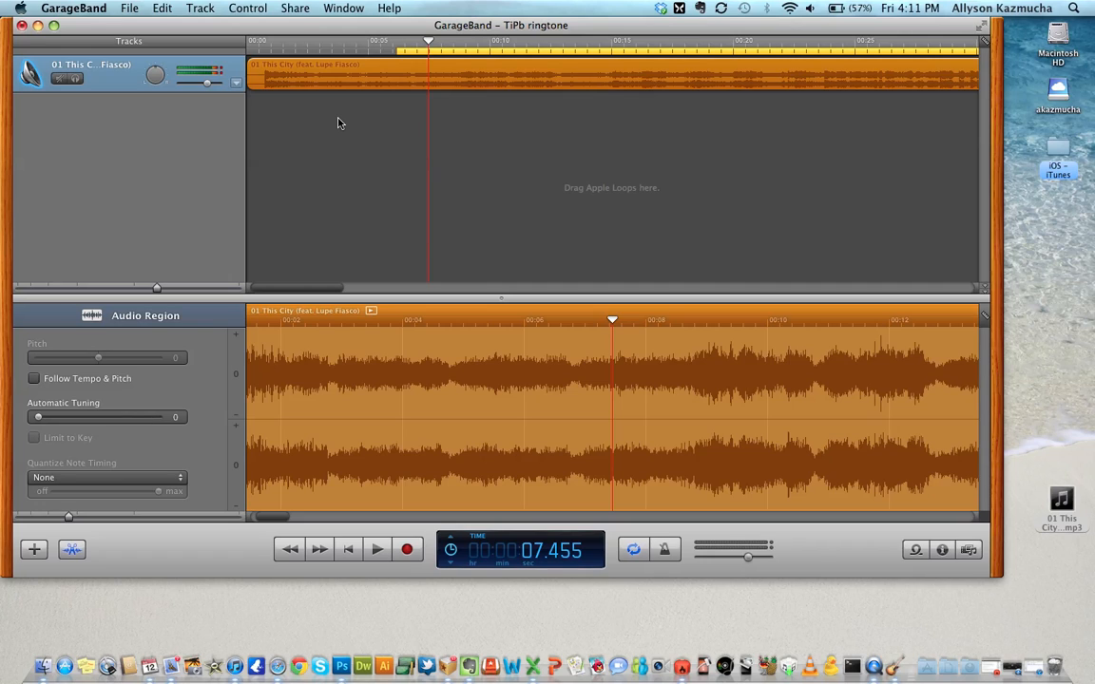
pyautogui.moveTo(581, 192)
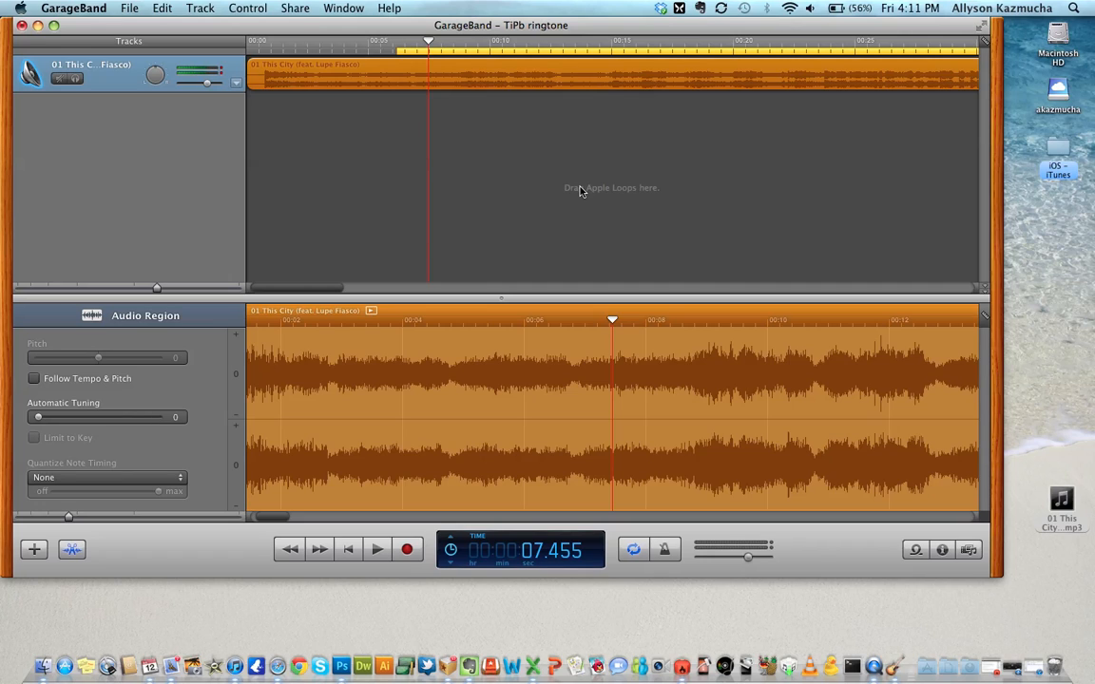
pyautogui.moveTo(350, 139)
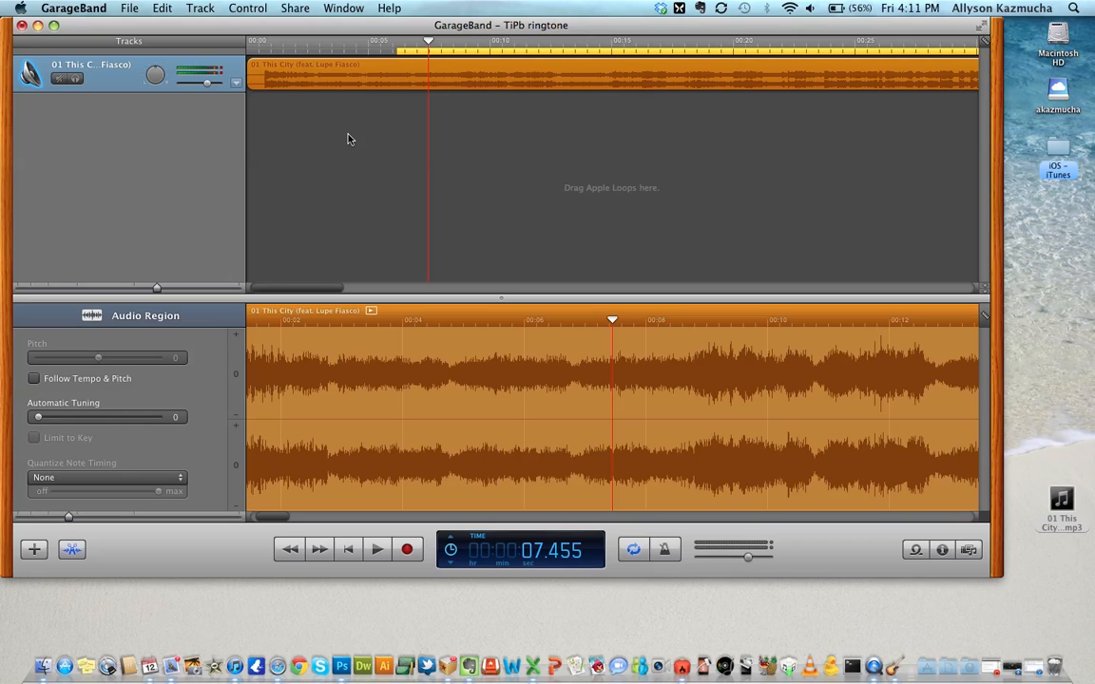
pyautogui.moveTo(362, 143)
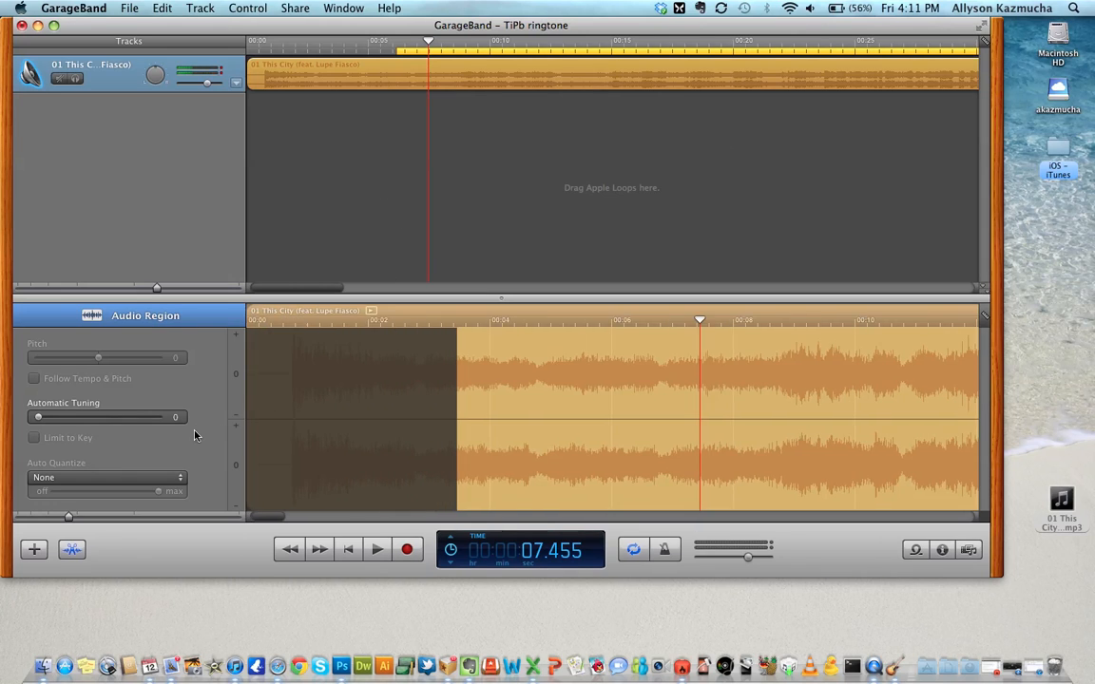
pyautogui.moveTo(403, 476)
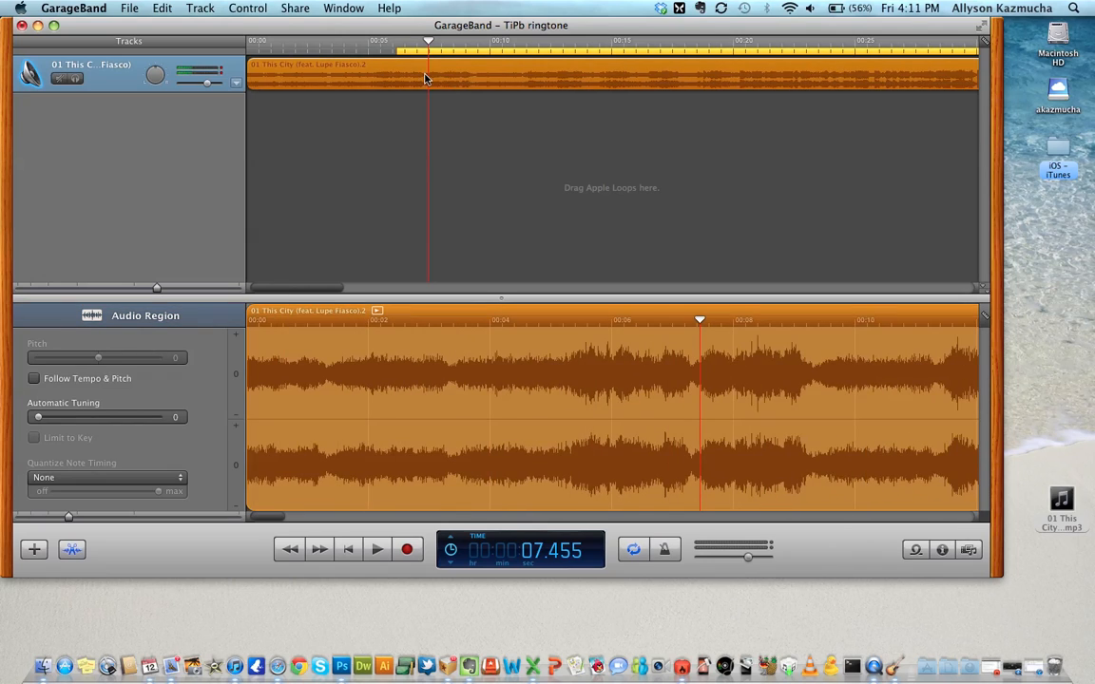
pyautogui.moveTo(643, 132)
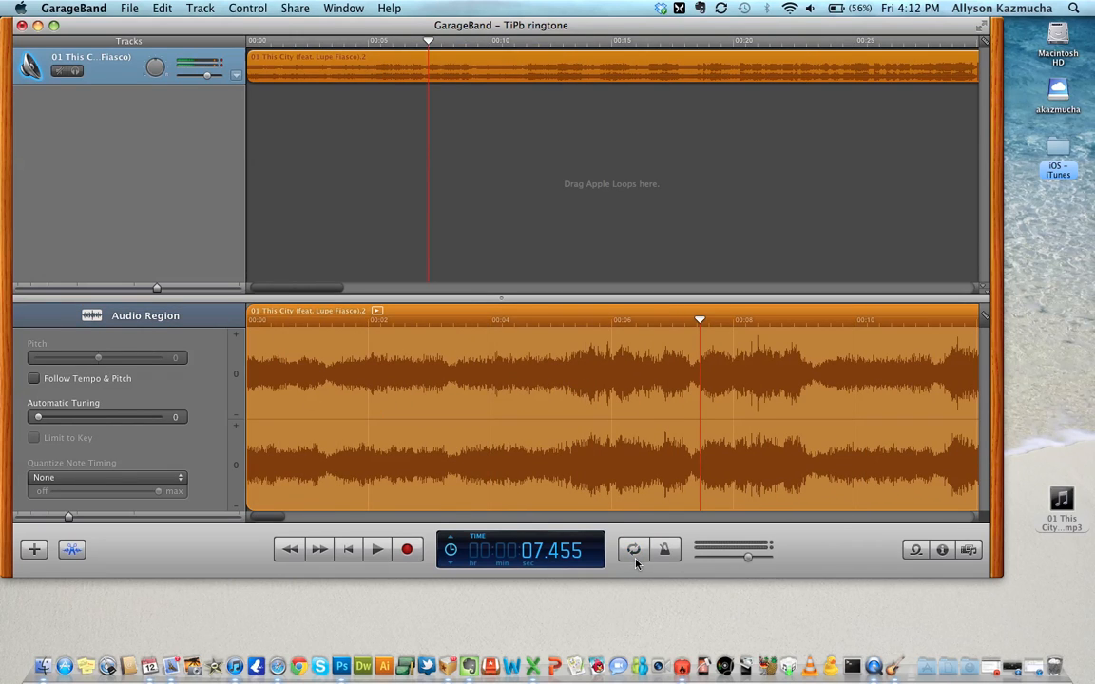
pyautogui.moveTo(618, 418)
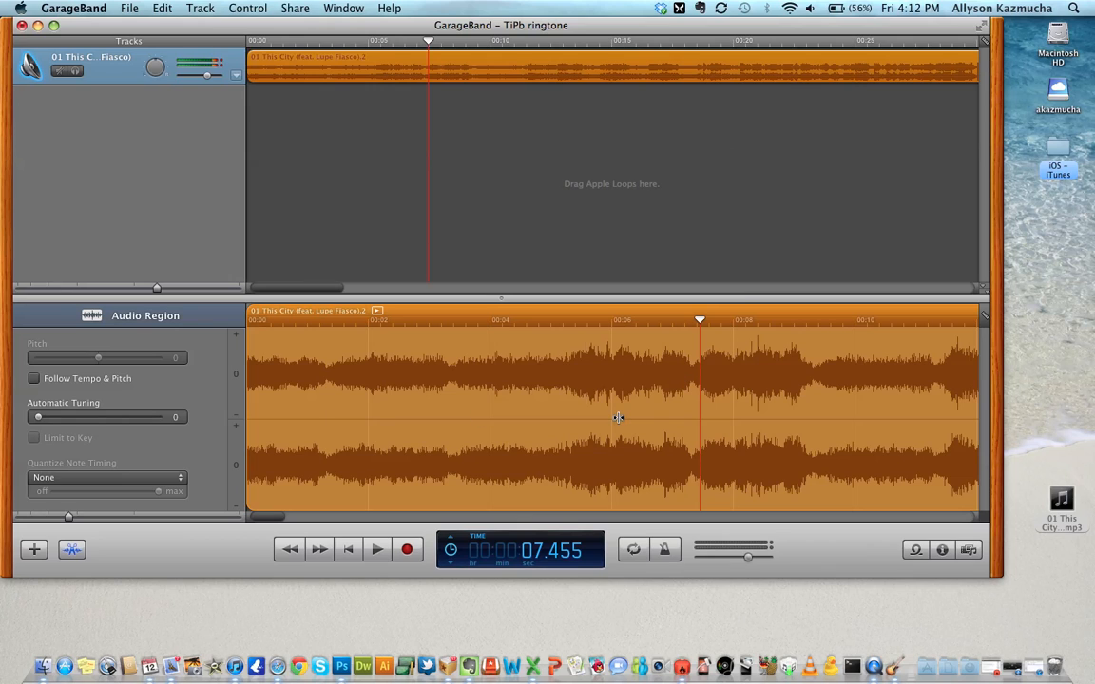
pyautogui.moveTo(433, 409)
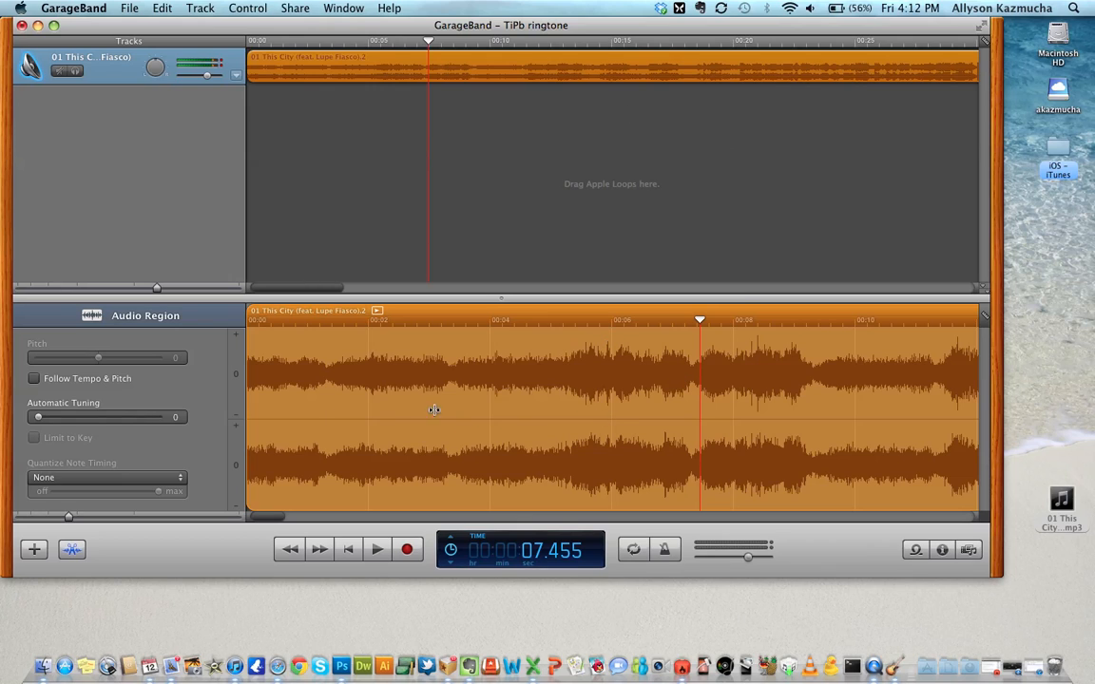
pyautogui.moveTo(293, 535)
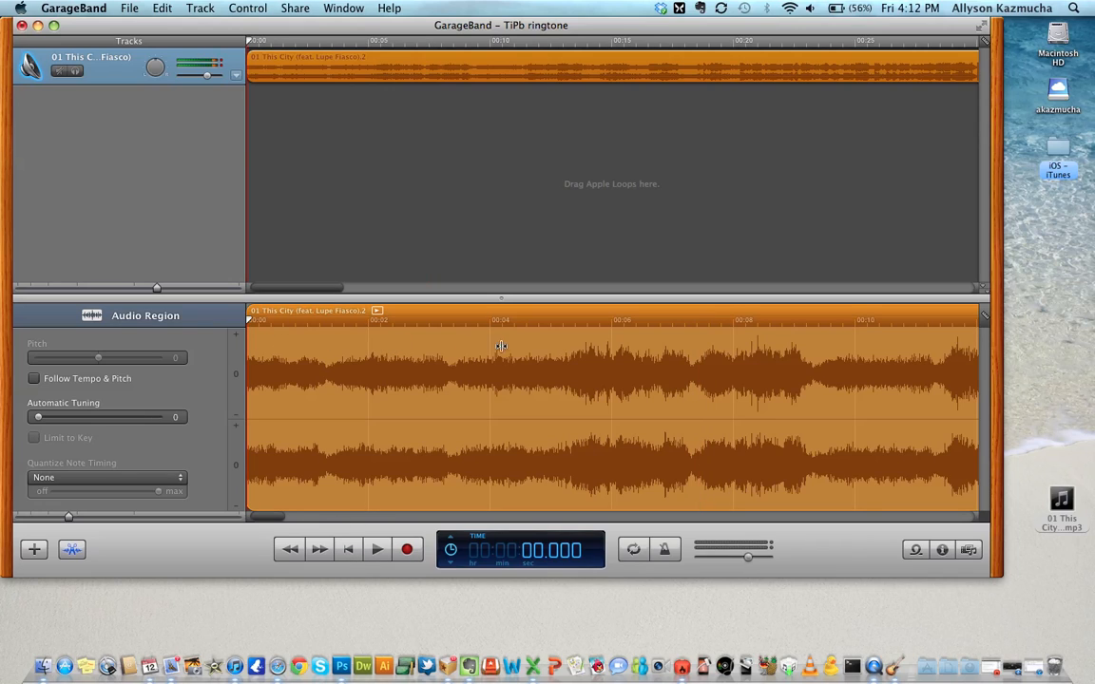
pyautogui.moveTo(1059, 290)
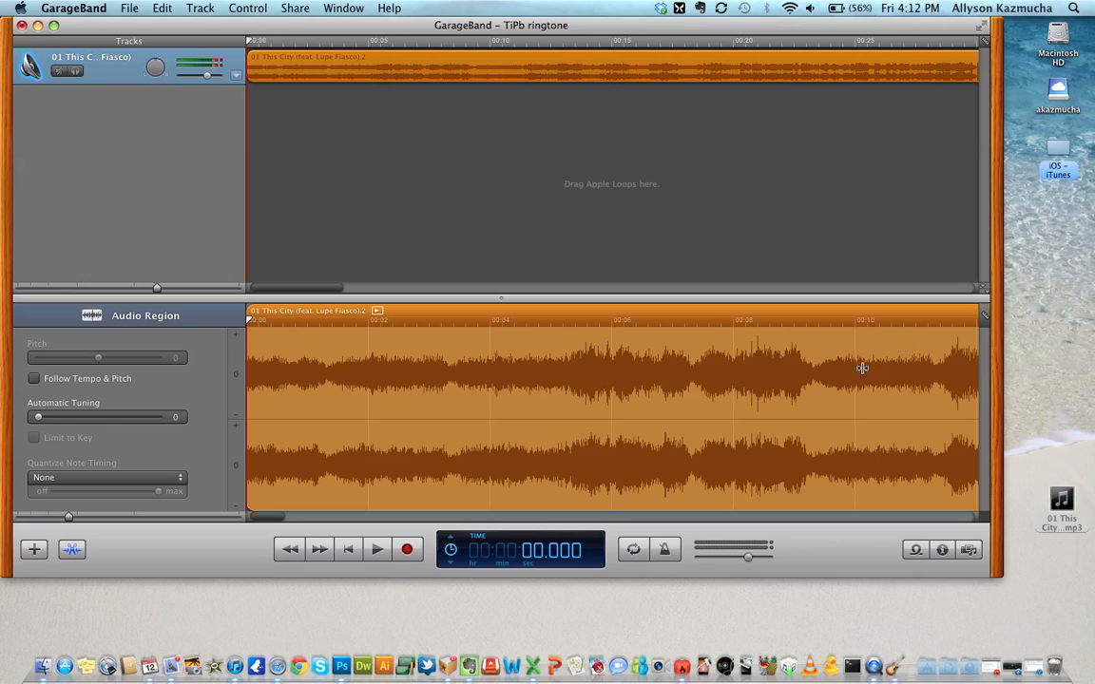
pyautogui.moveTo(584, 463)
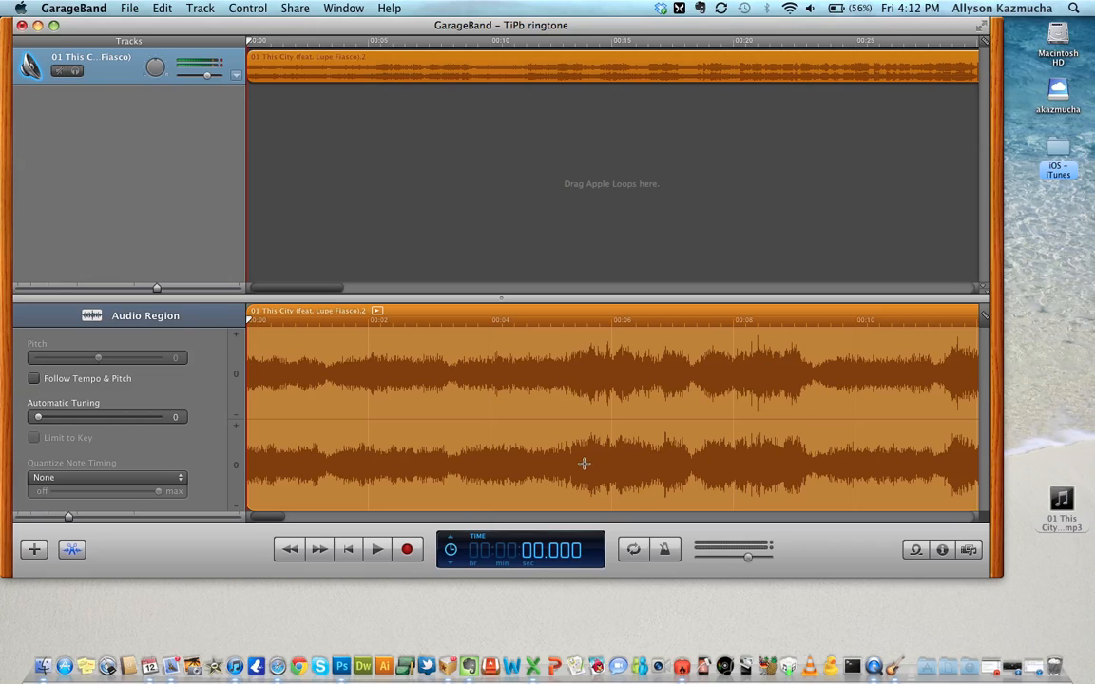
# Step: Select the song's opening seconds and enable a cycle region over them
pyautogui.moveTo(520, 418); pyautogui.dragTo(627, 418)
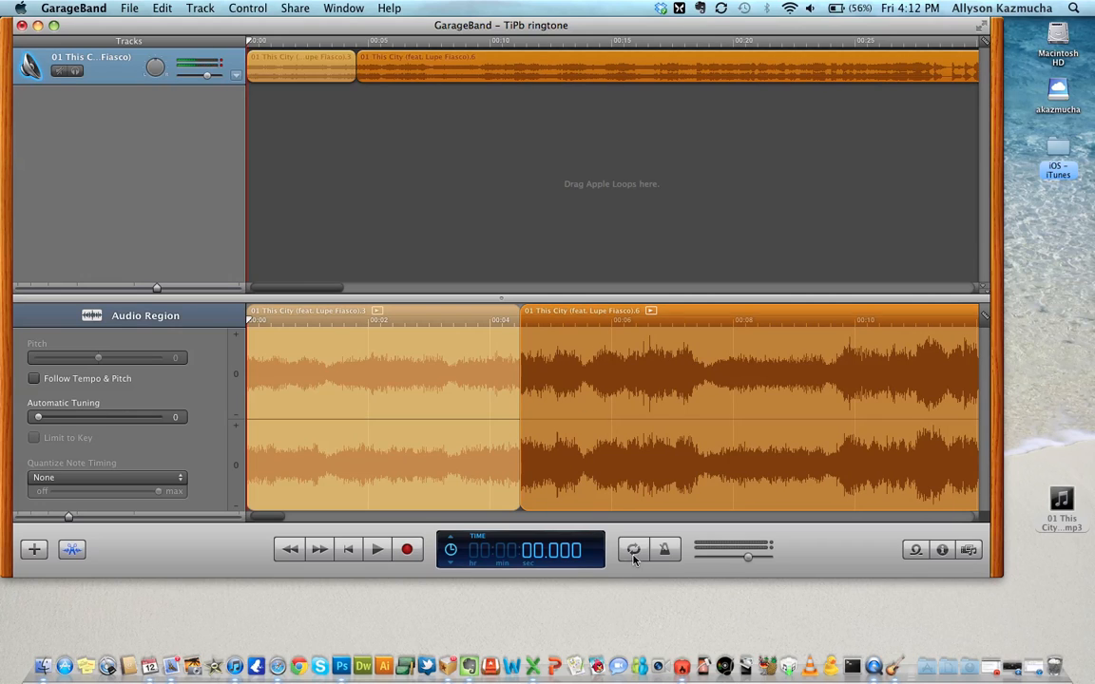
pyautogui.click(633, 549)
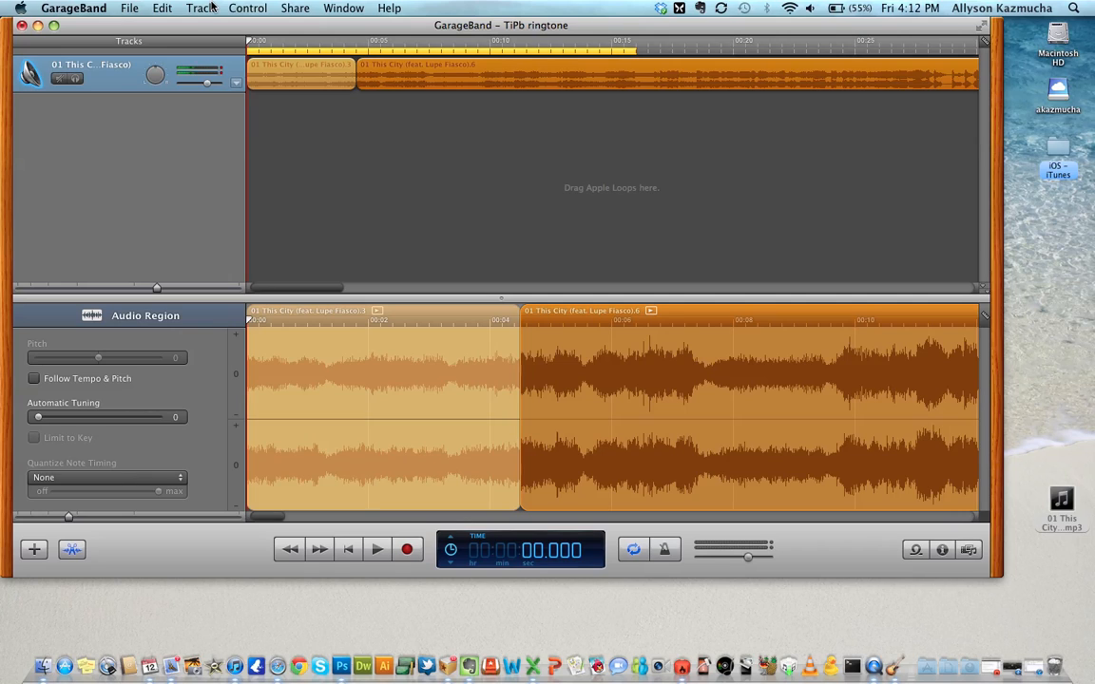
pyautogui.moveTo(516, 78)
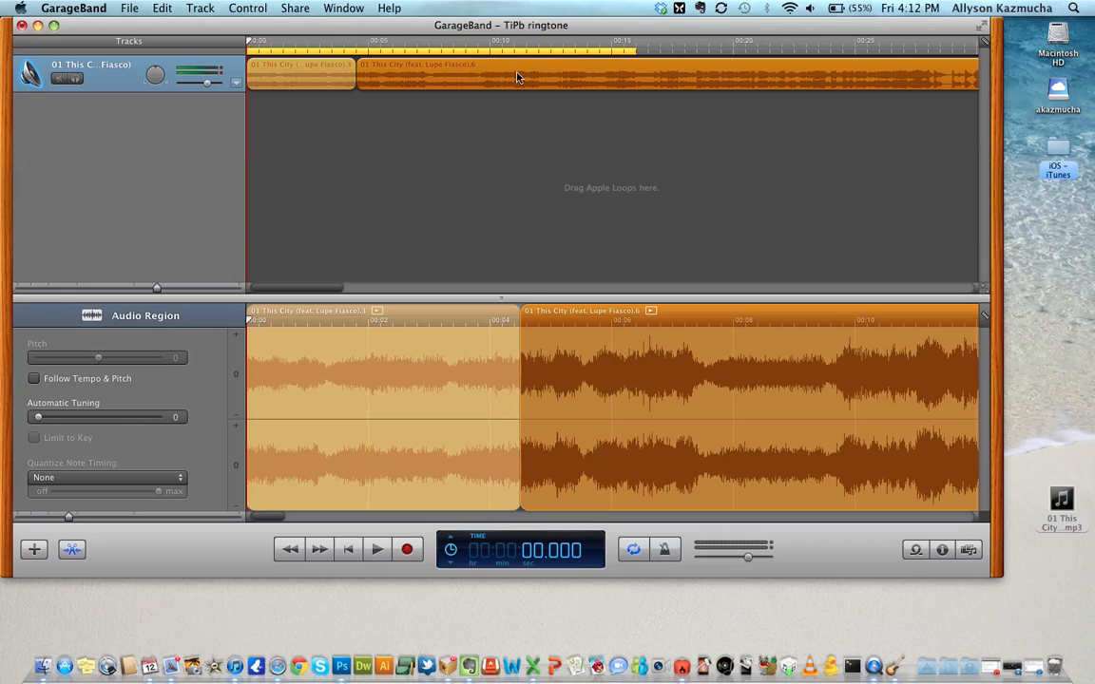
# Step: Show the master track and fade its volume out to about -13.6 dB near 16 seconds
pyautogui.click(199, 7)
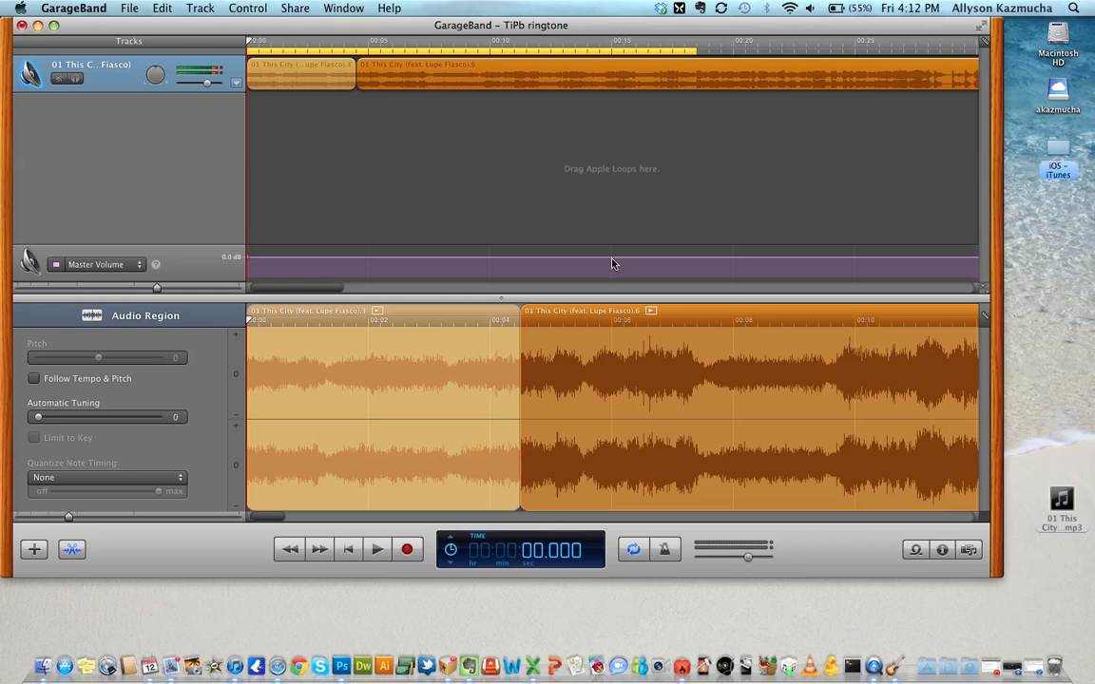
pyautogui.moveTo(569, 263)
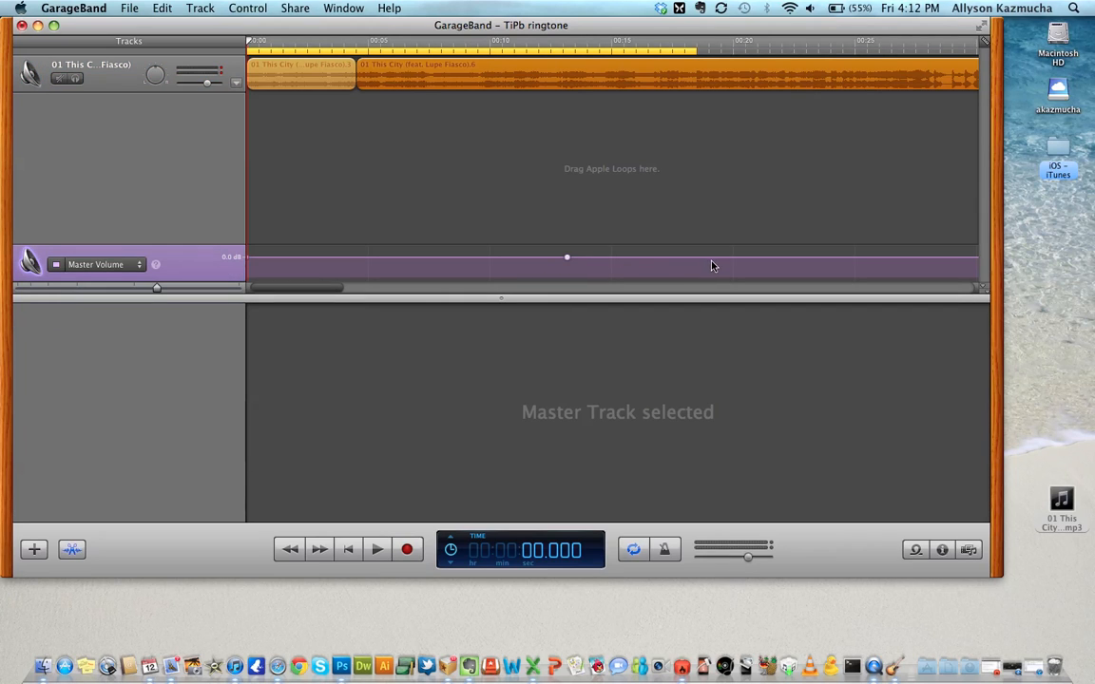
pyautogui.click(695, 256)
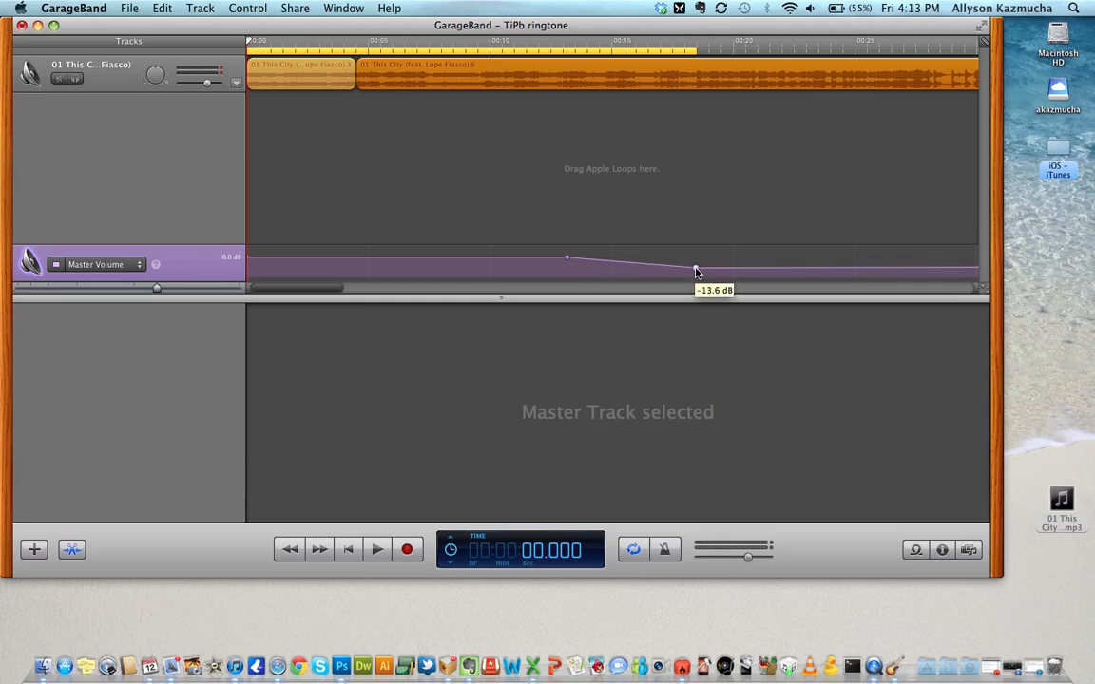
pyautogui.moveTo(694, 271); pyautogui.dragTo(695, 276)
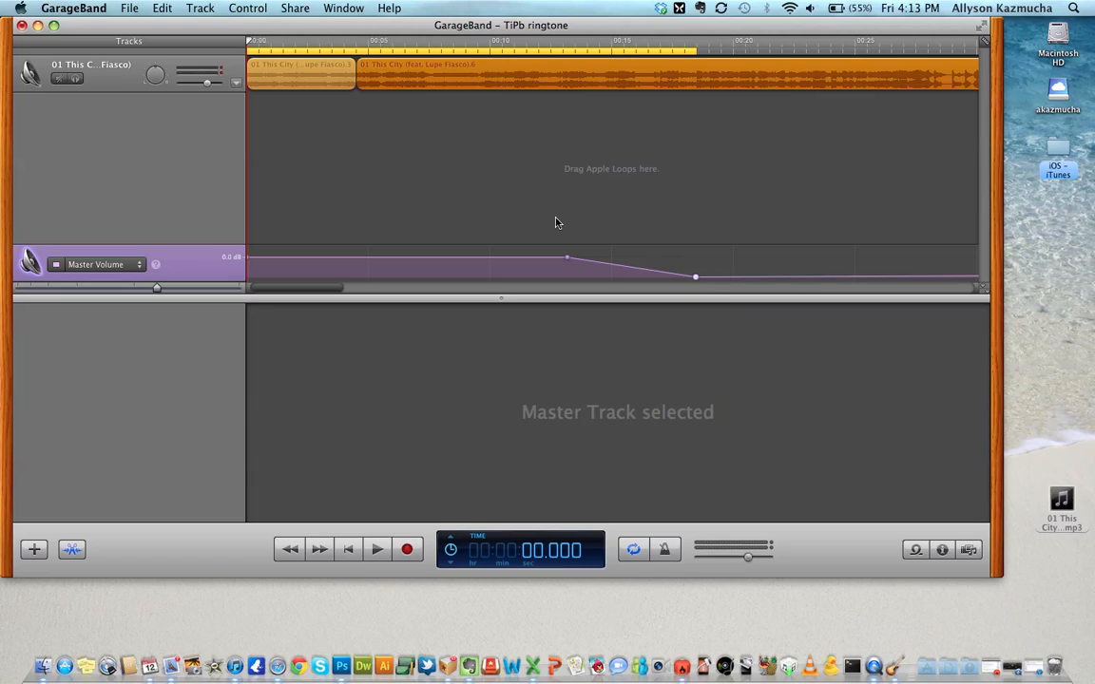
pyautogui.moveTo(691, 245)
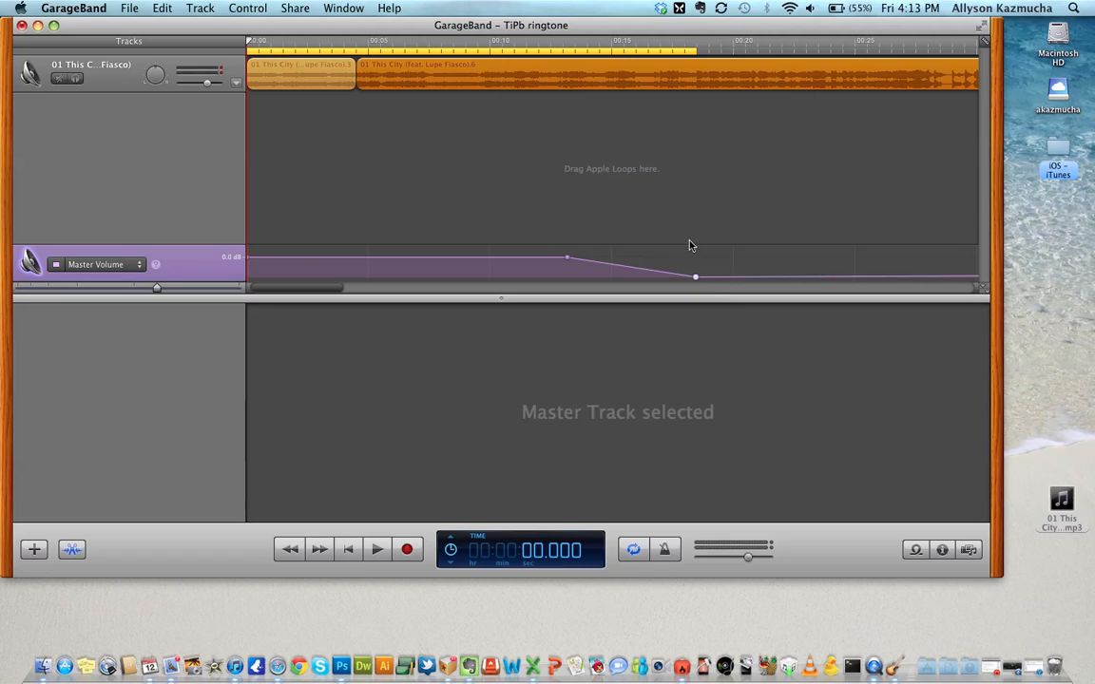
pyautogui.moveTo(351, 235)
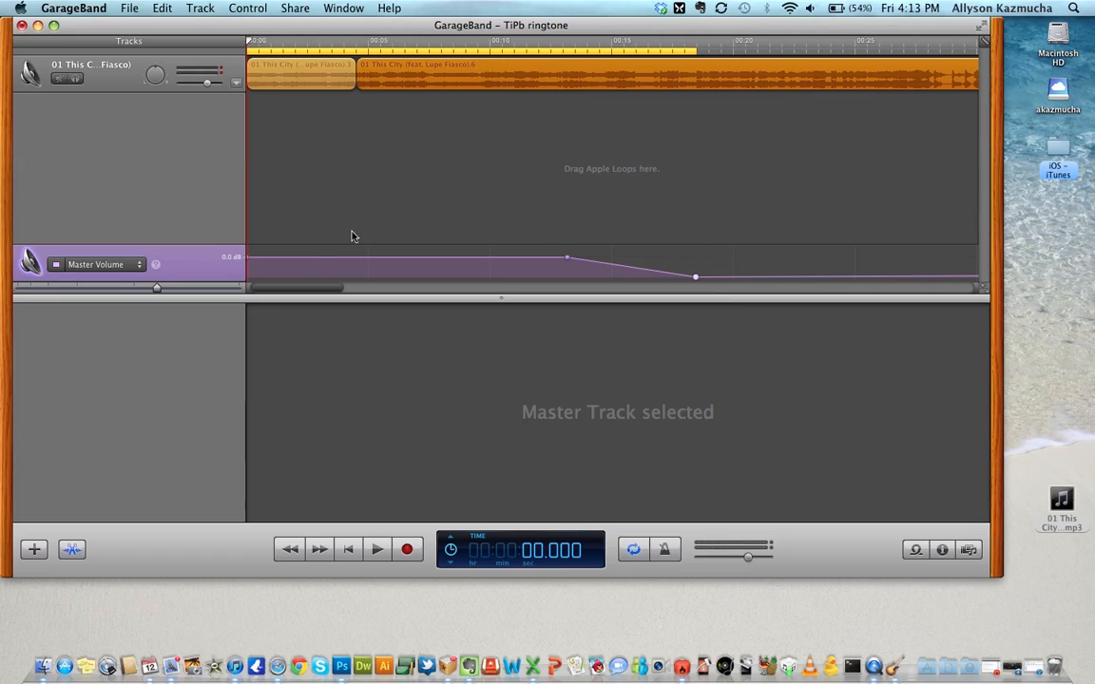
pyautogui.moveTo(326, 261)
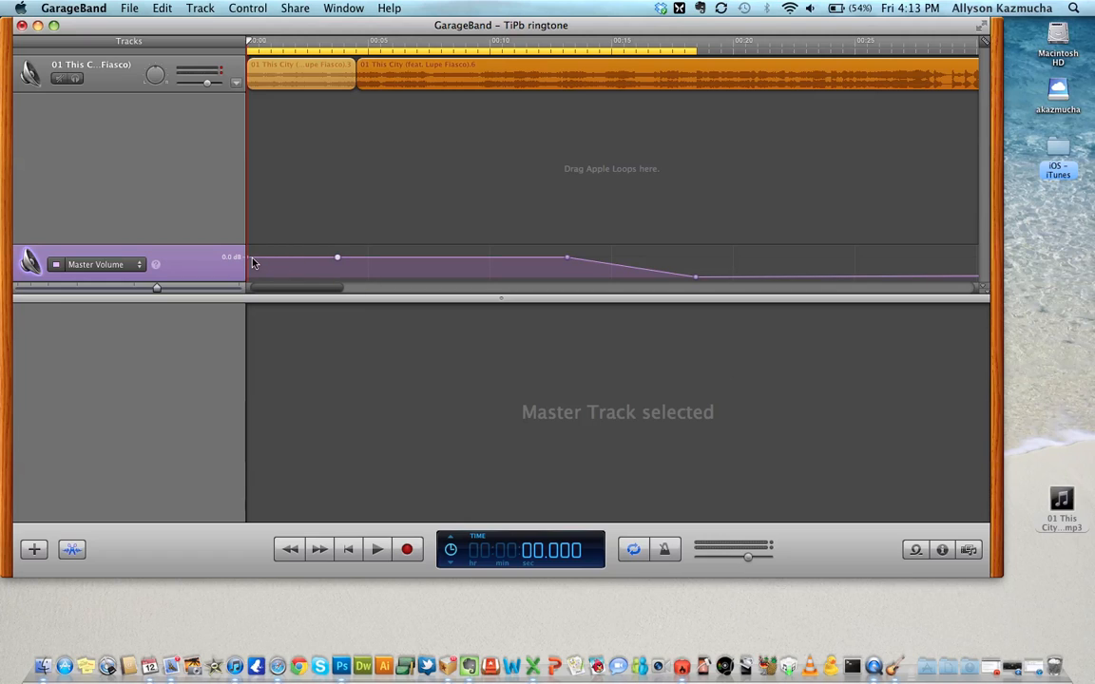
pyautogui.moveTo(252, 263)
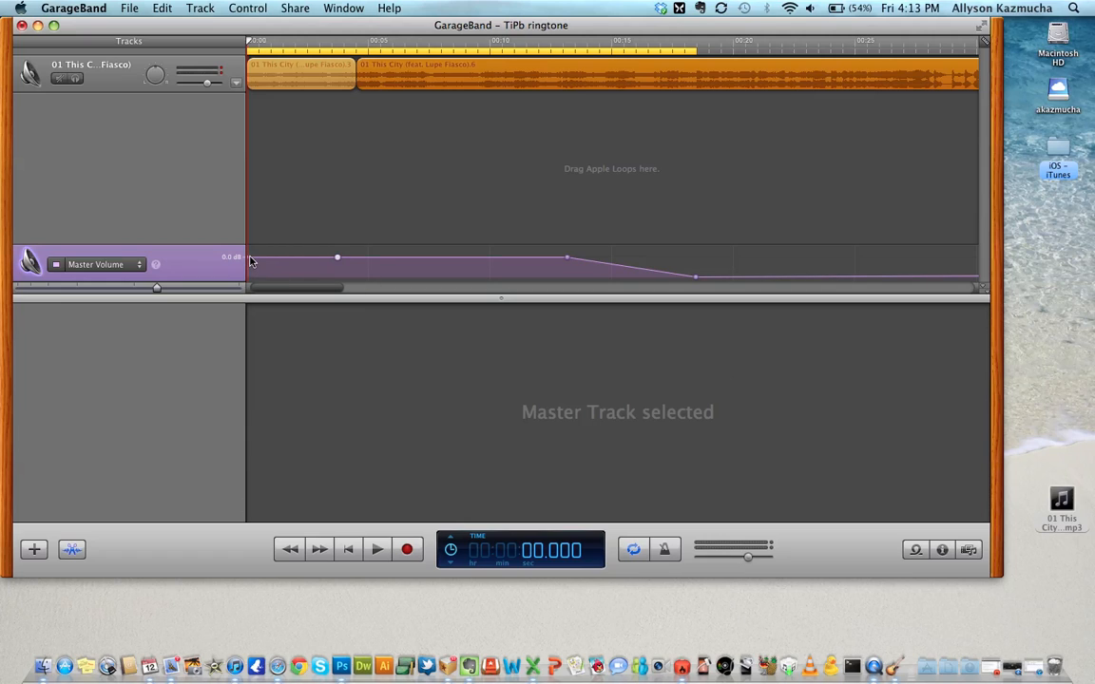
# Step: Drop the first master volume point to silence, then raise the next to full volume
pyautogui.moveTo(250, 256); pyautogui.dragTo(248, 279)
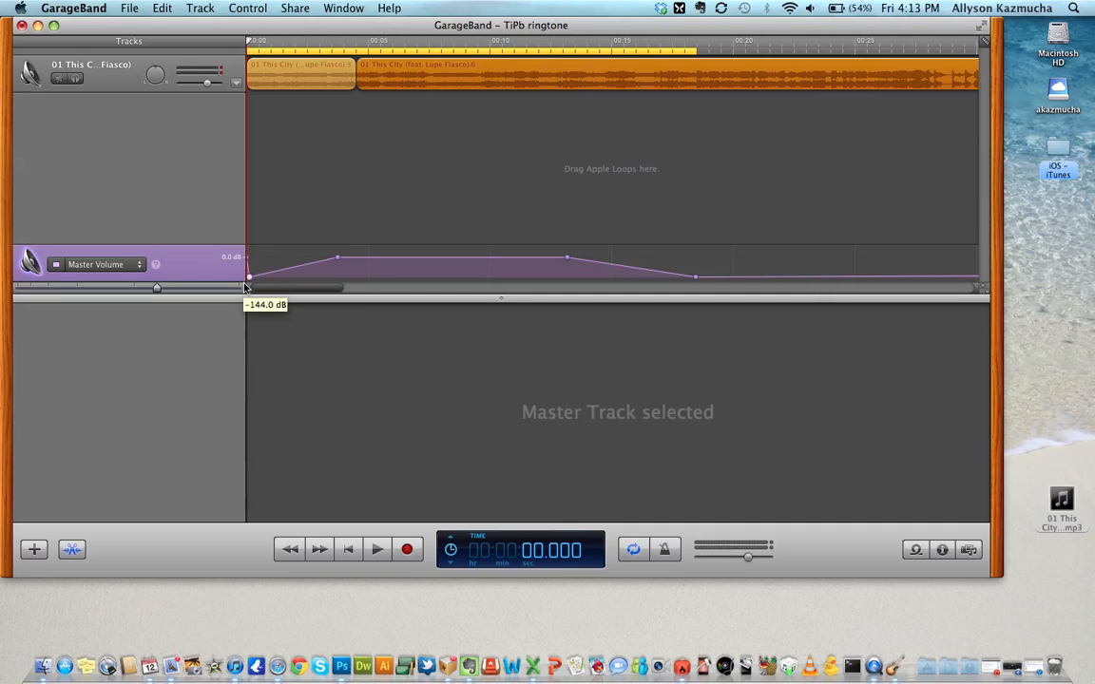
pyautogui.moveTo(248, 287); pyautogui.dragTo(248, 264)
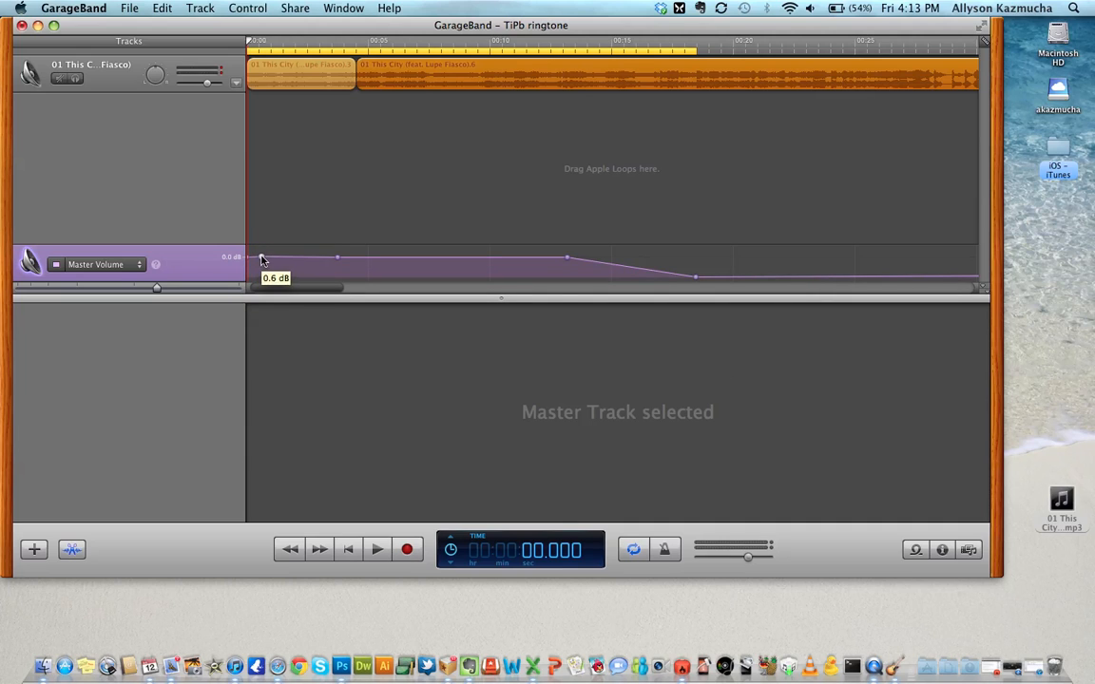
pyautogui.moveTo(248, 262)
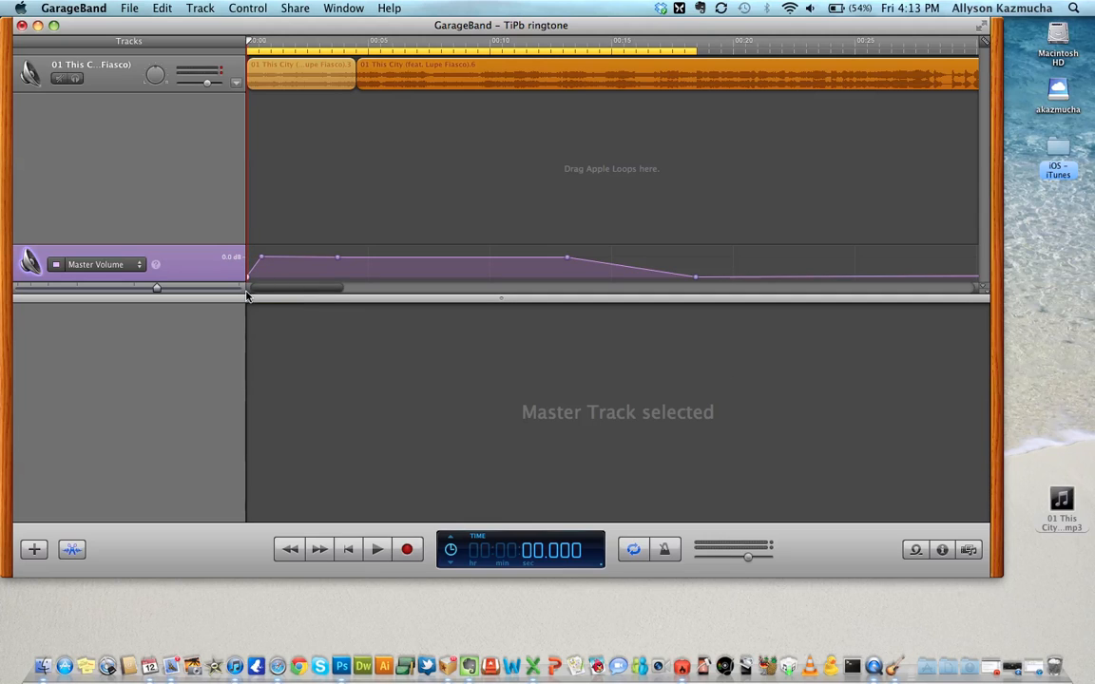
pyautogui.moveTo(769, 392)
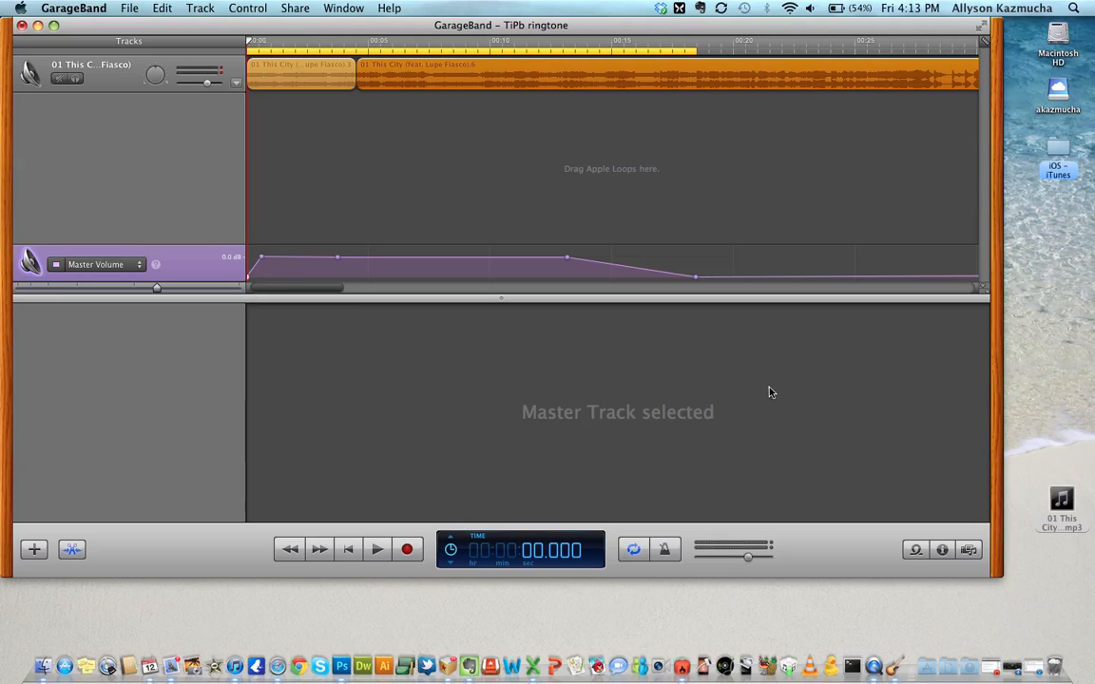
pyautogui.moveTo(244, 270)
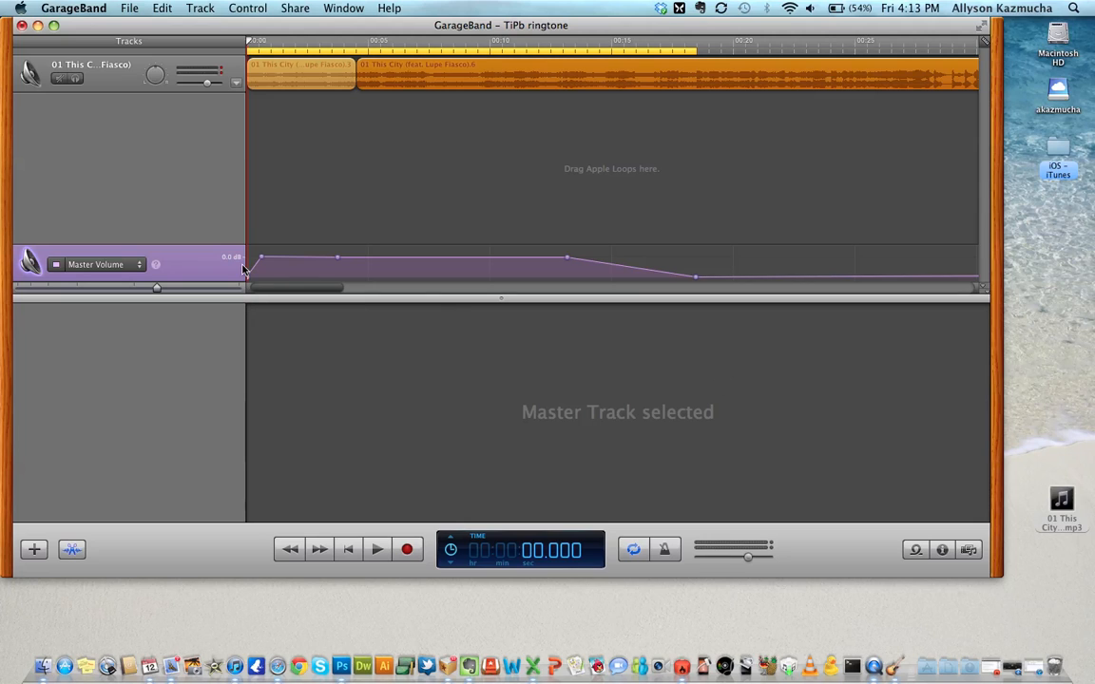
pyautogui.moveTo(245, 270)
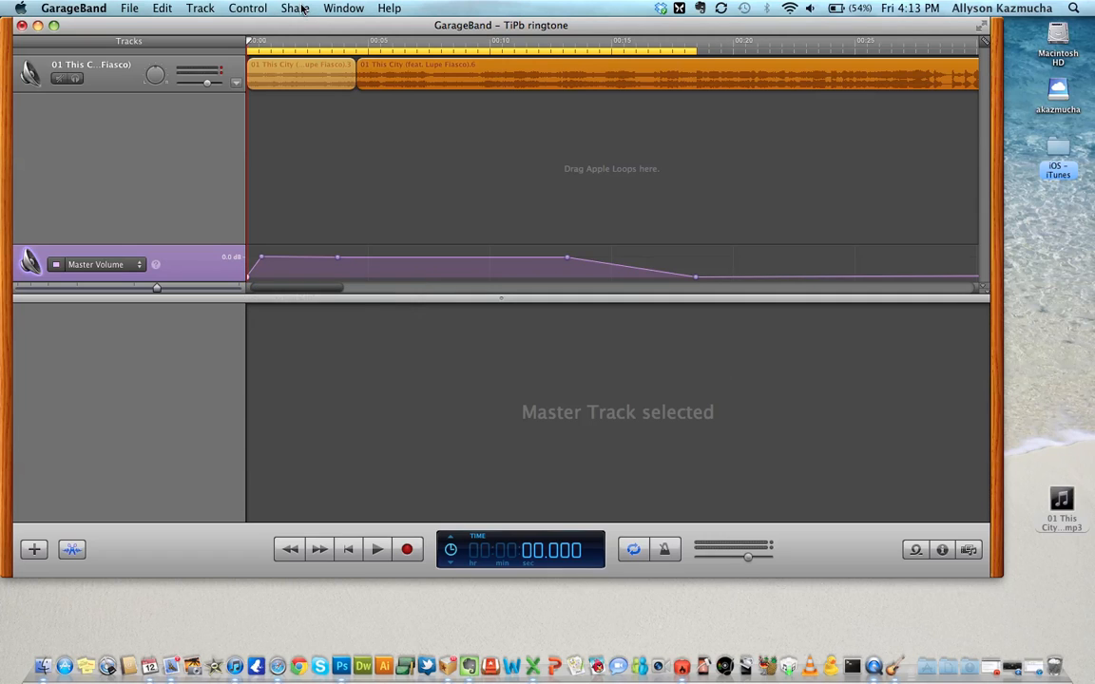
# Step: Send the faded clip to iTunes as a ringtone from the Share menu
pyautogui.click(296, 8)
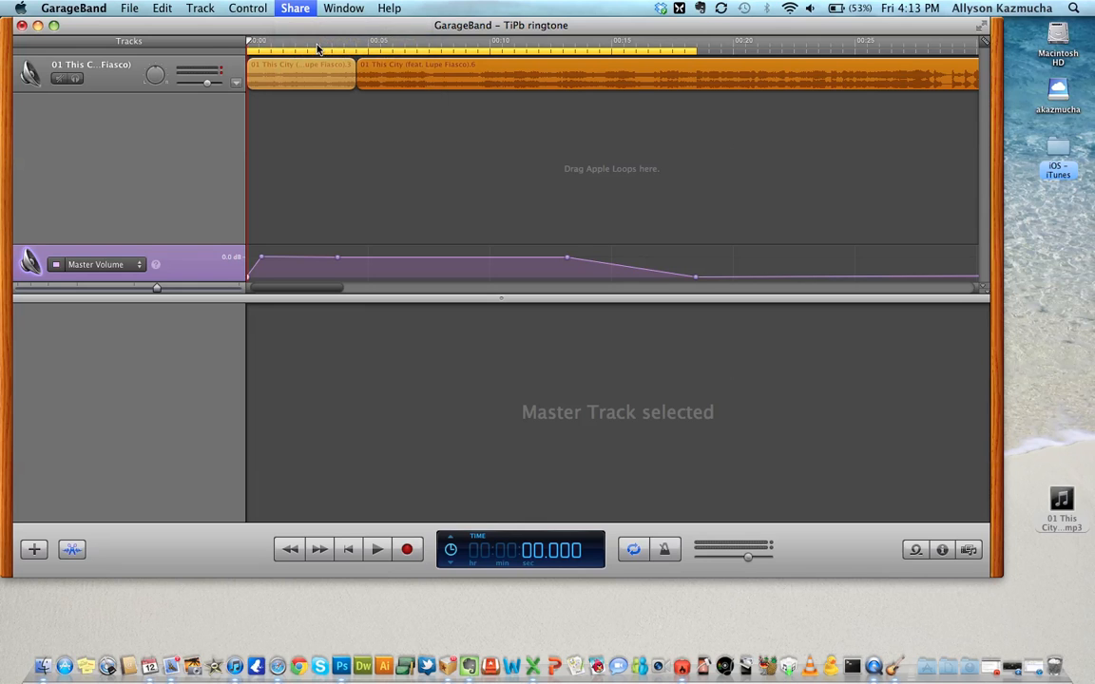
pyautogui.click(294, 7)
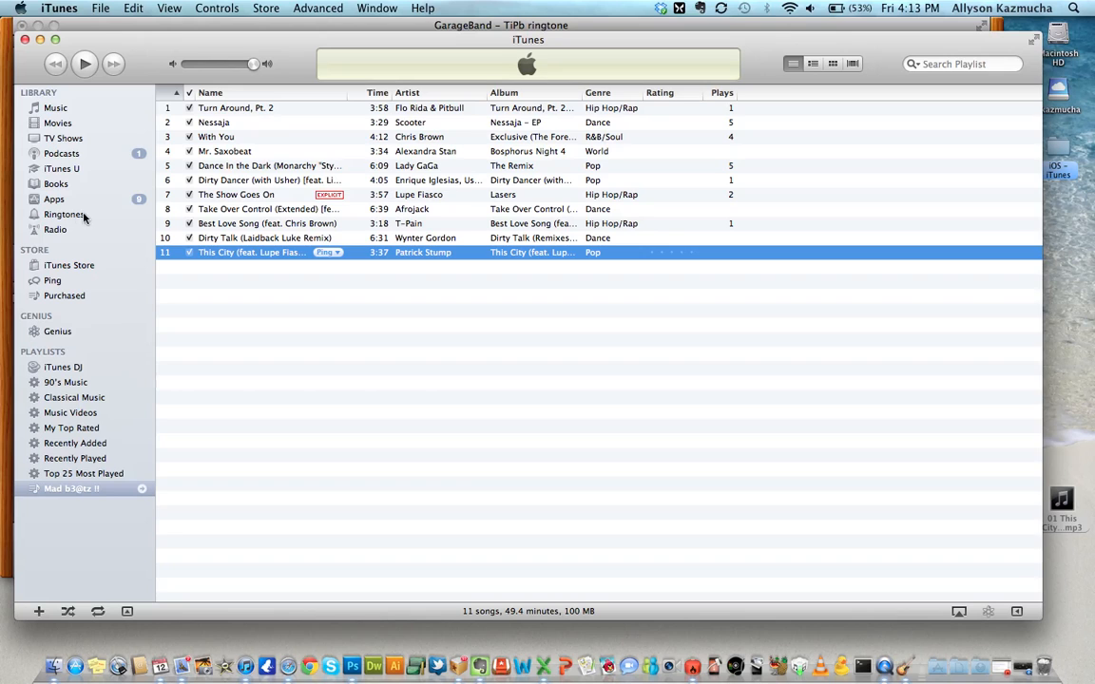
# Step: Check the 0:19 TiPb ringtone in Ringtones, stop its preview, and return to Music
pyautogui.click(66, 213)
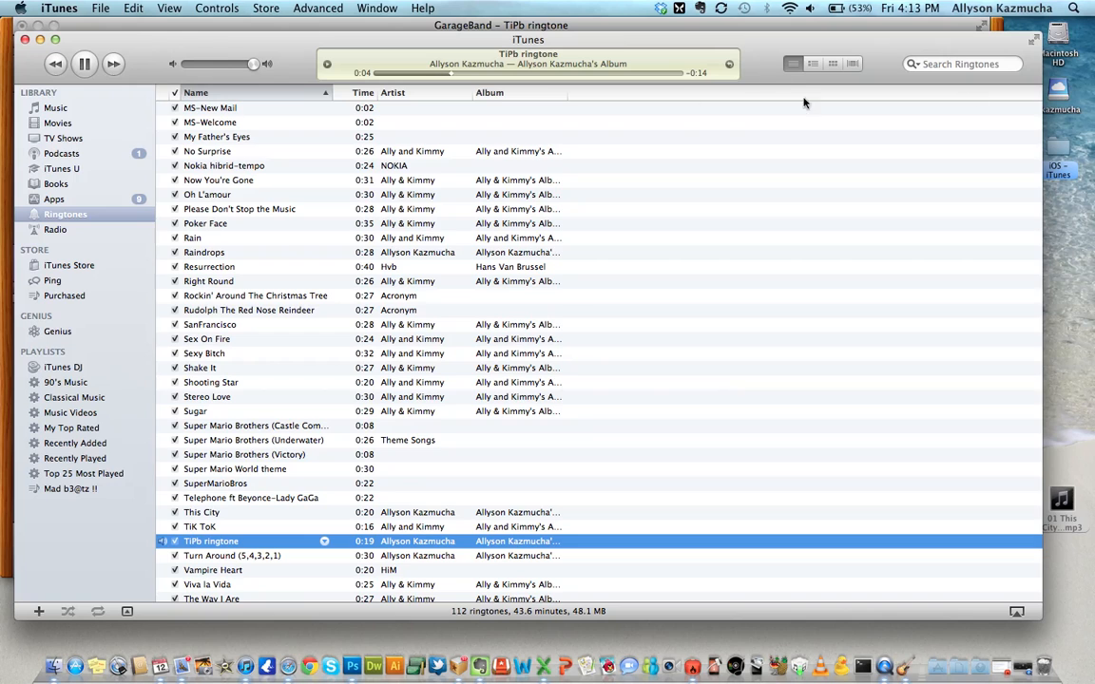
pyautogui.click(84, 64)
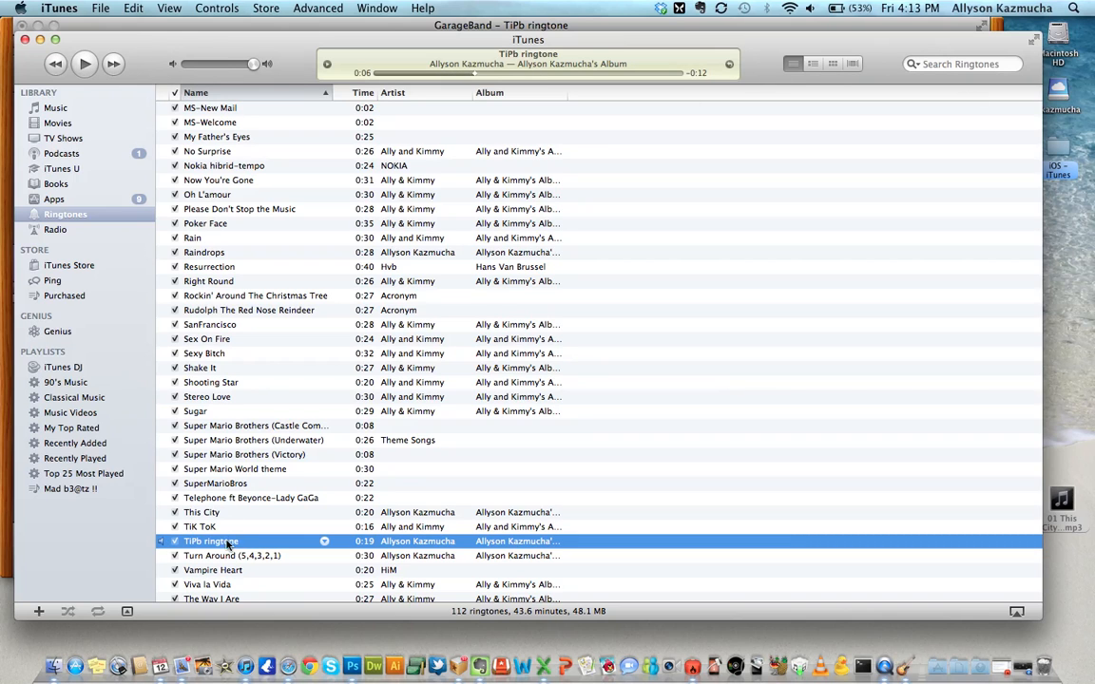
pyautogui.moveTo(59, 108)
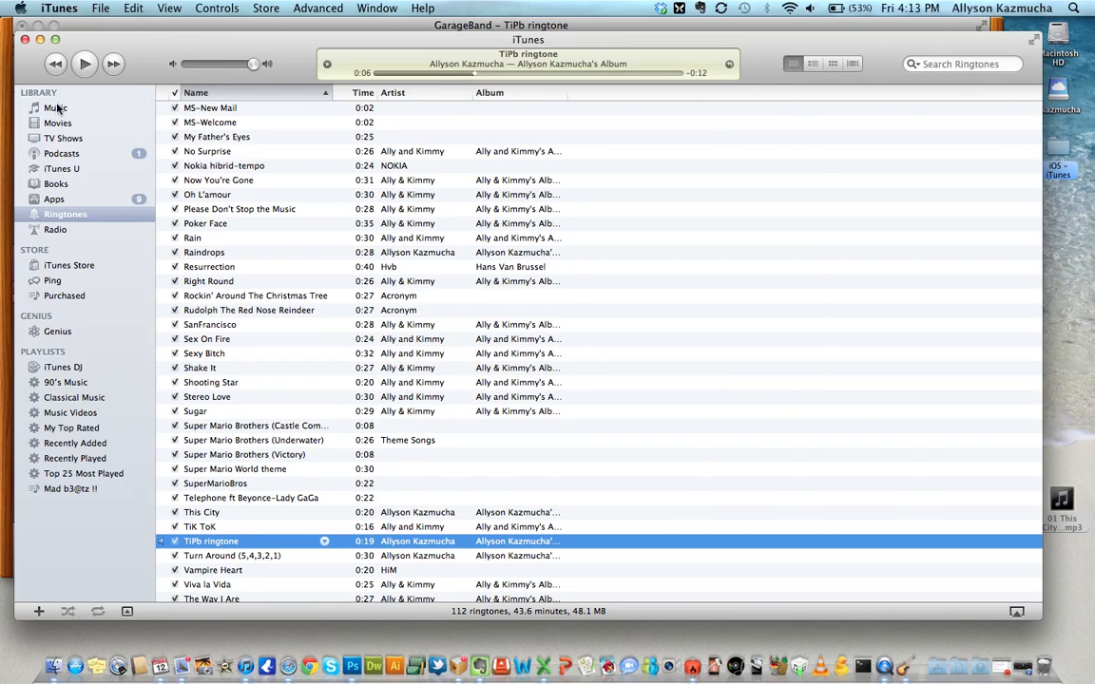
pyautogui.click(55, 108)
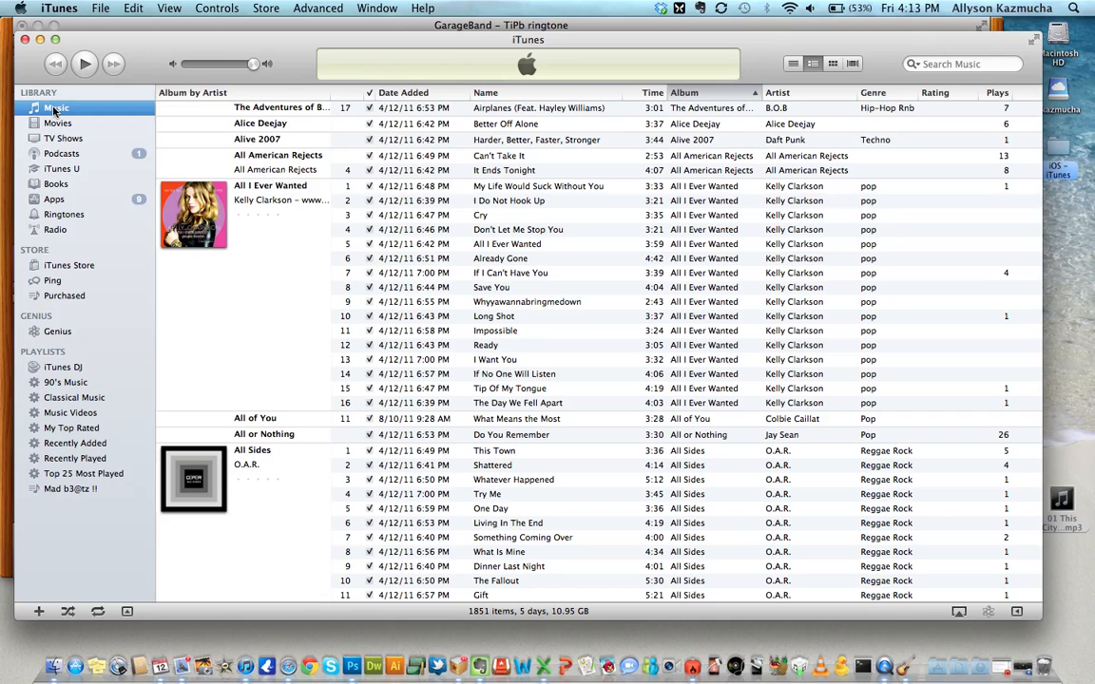
pyautogui.moveTo(123, 214)
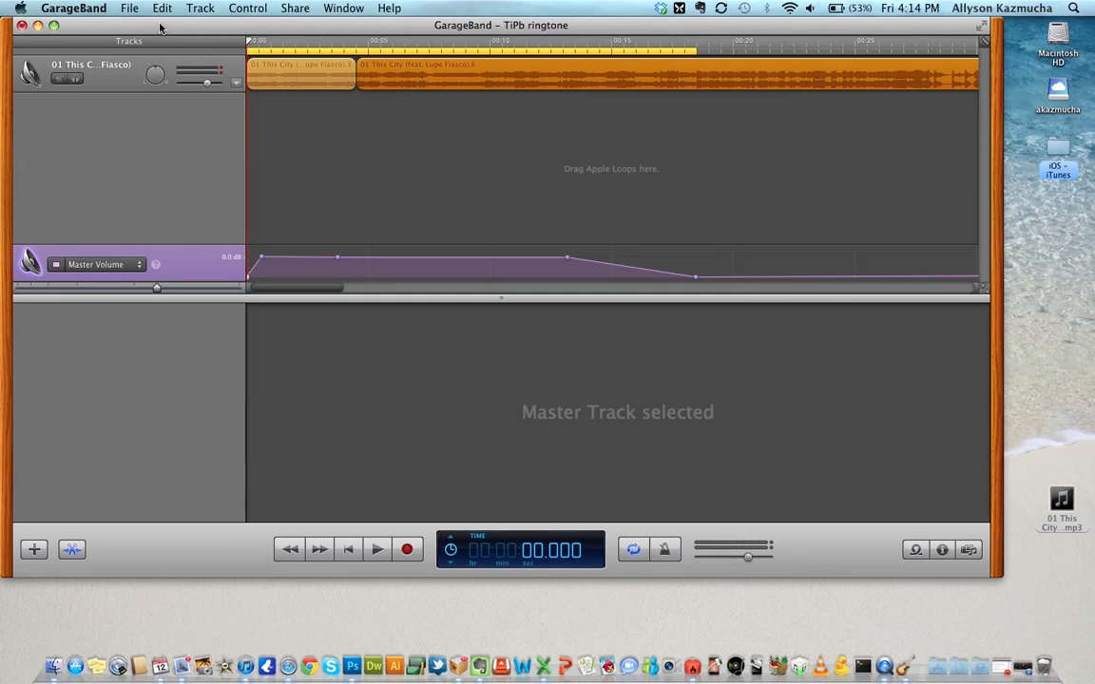
pyautogui.moveTo(260, 182)
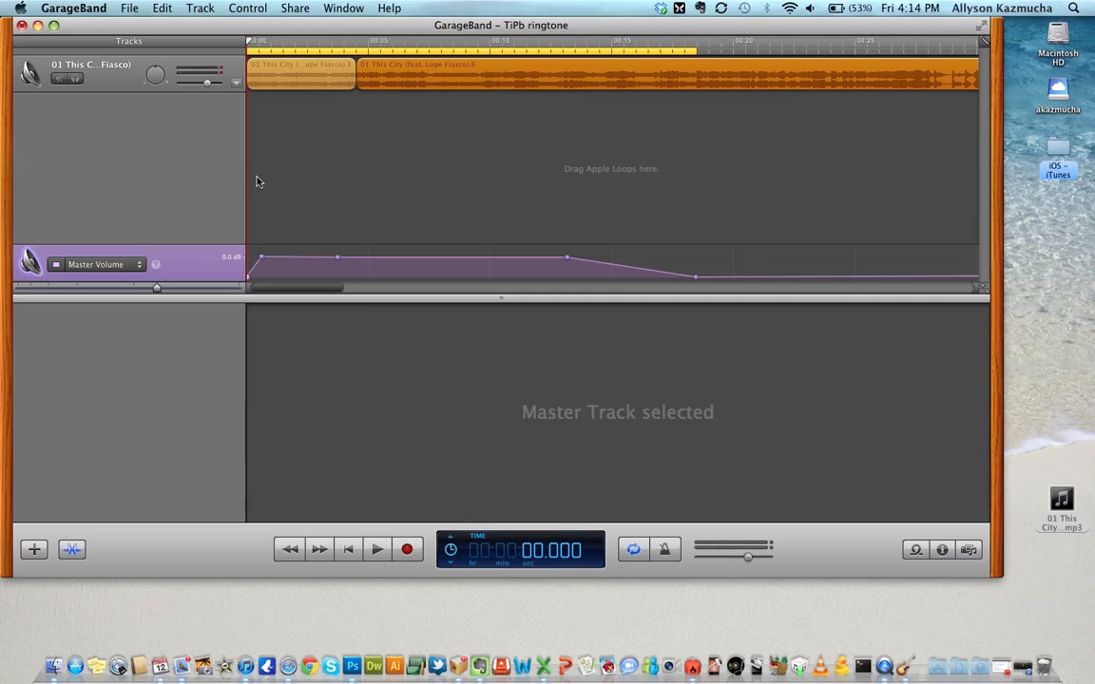
pyautogui.moveTo(440, 206)
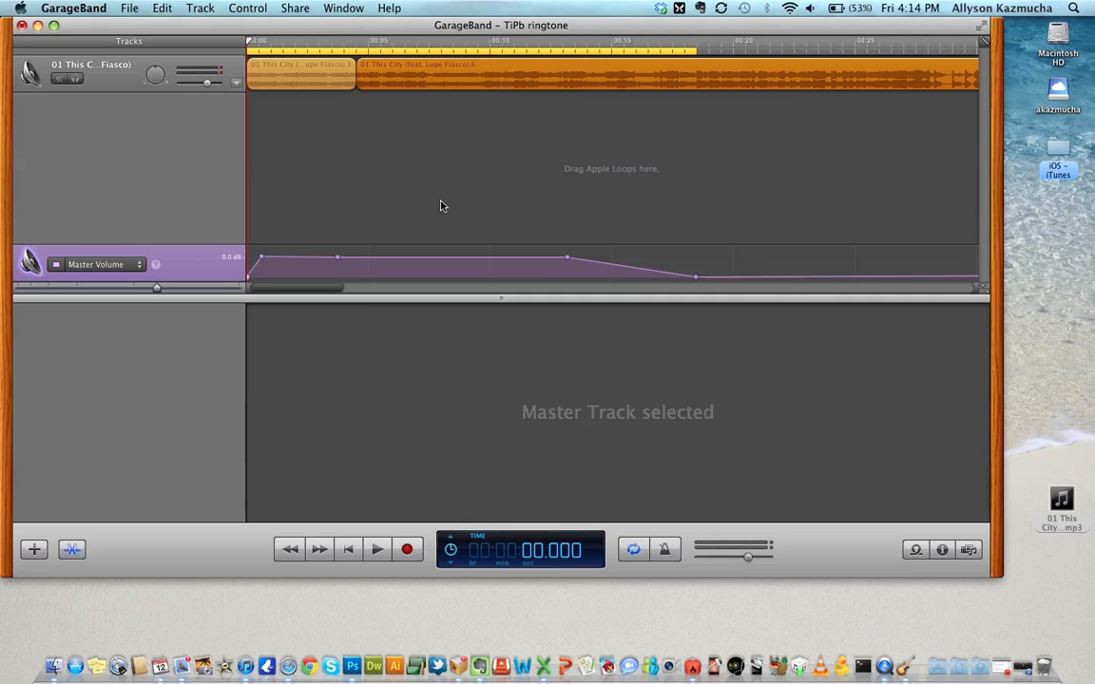
pyautogui.moveTo(1020, 653)
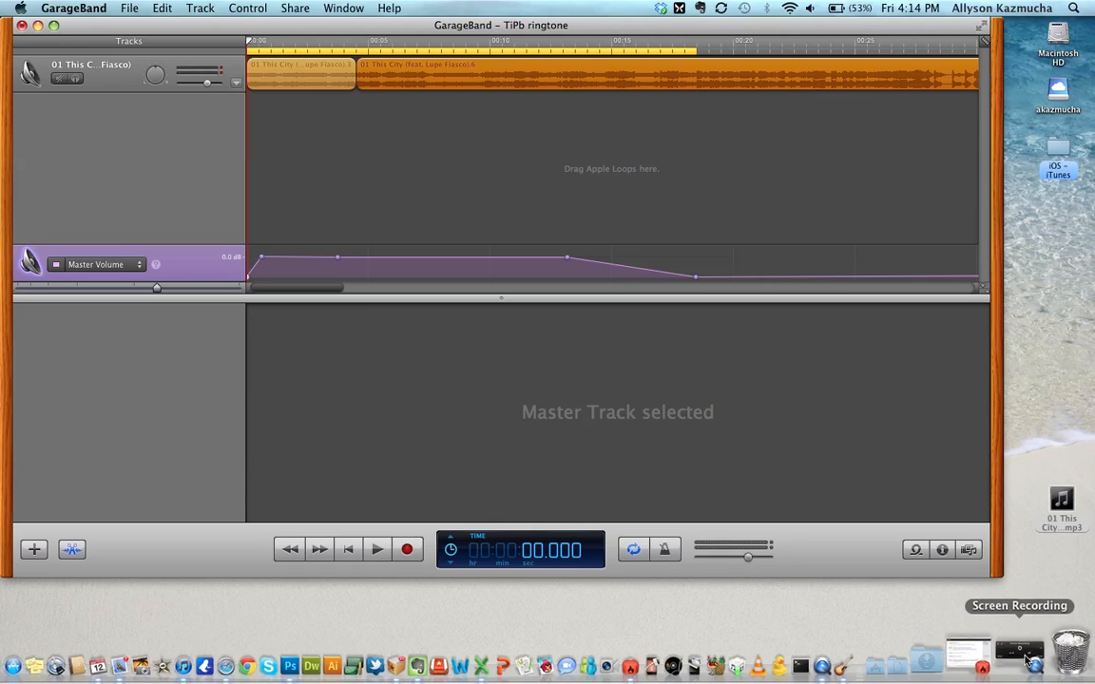